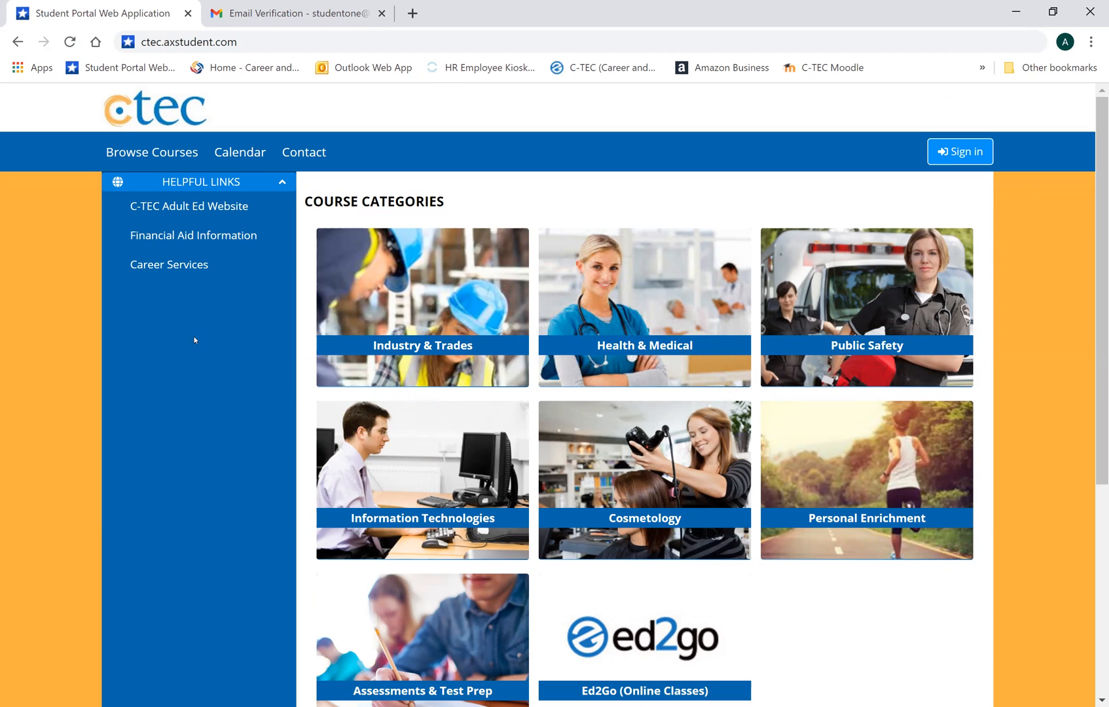
mouse_move(197, 335)
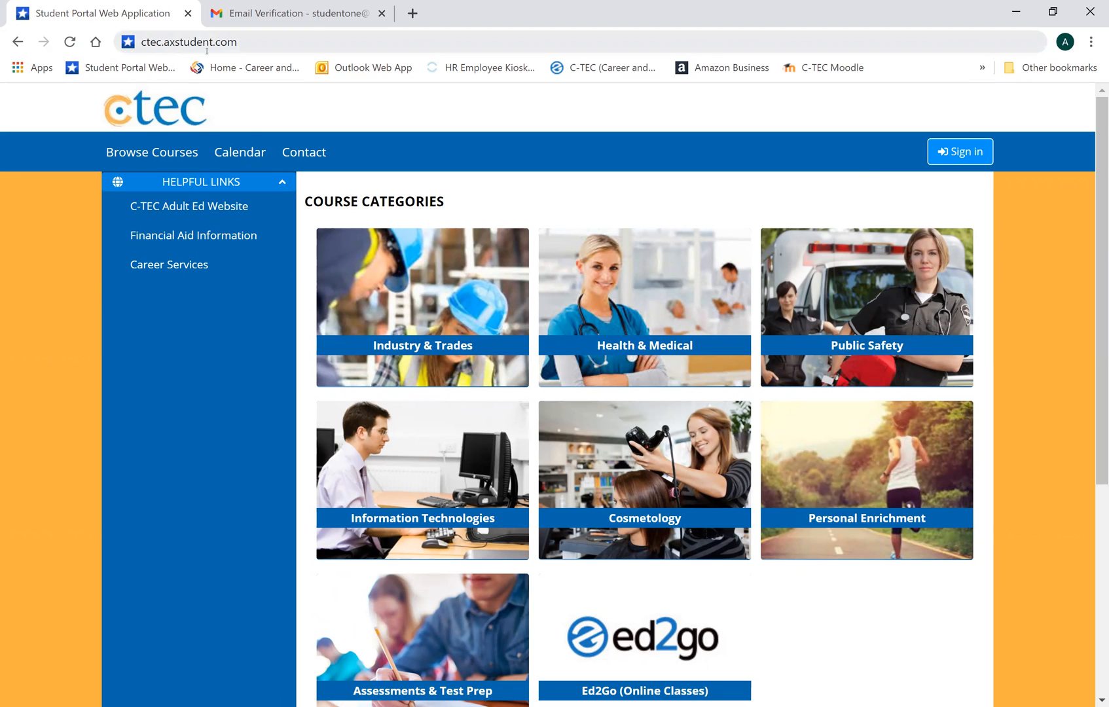
- Go to Browse Courses to show the course categories listing
left_click(187, 42)
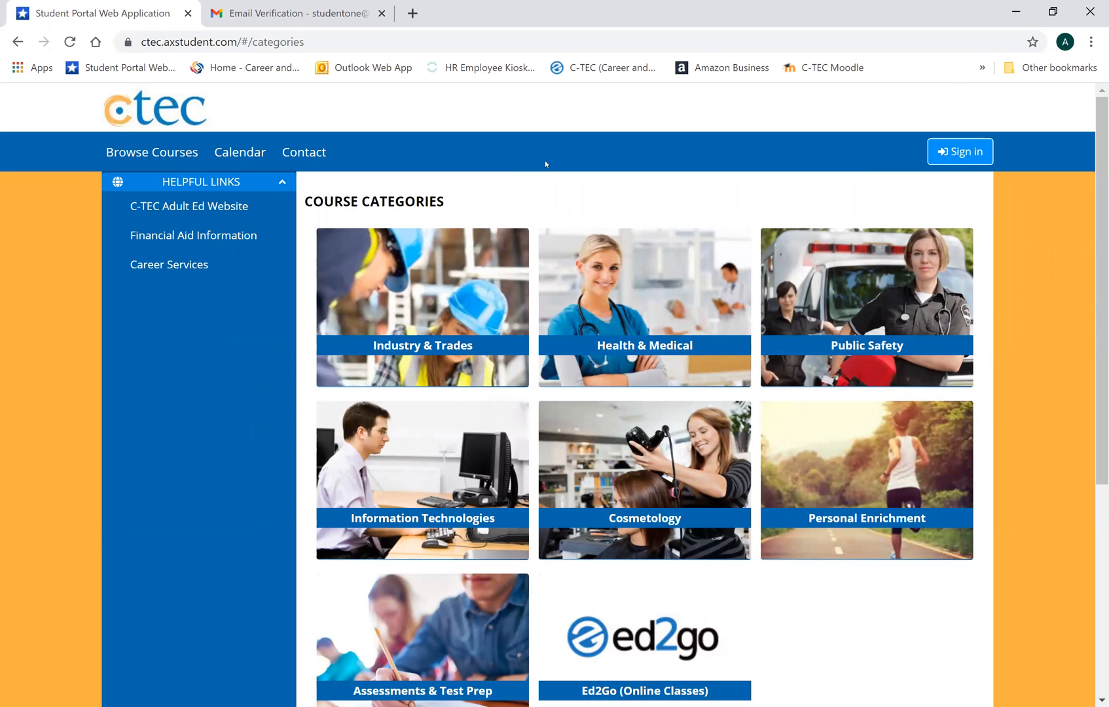
mouse_move(738, 155)
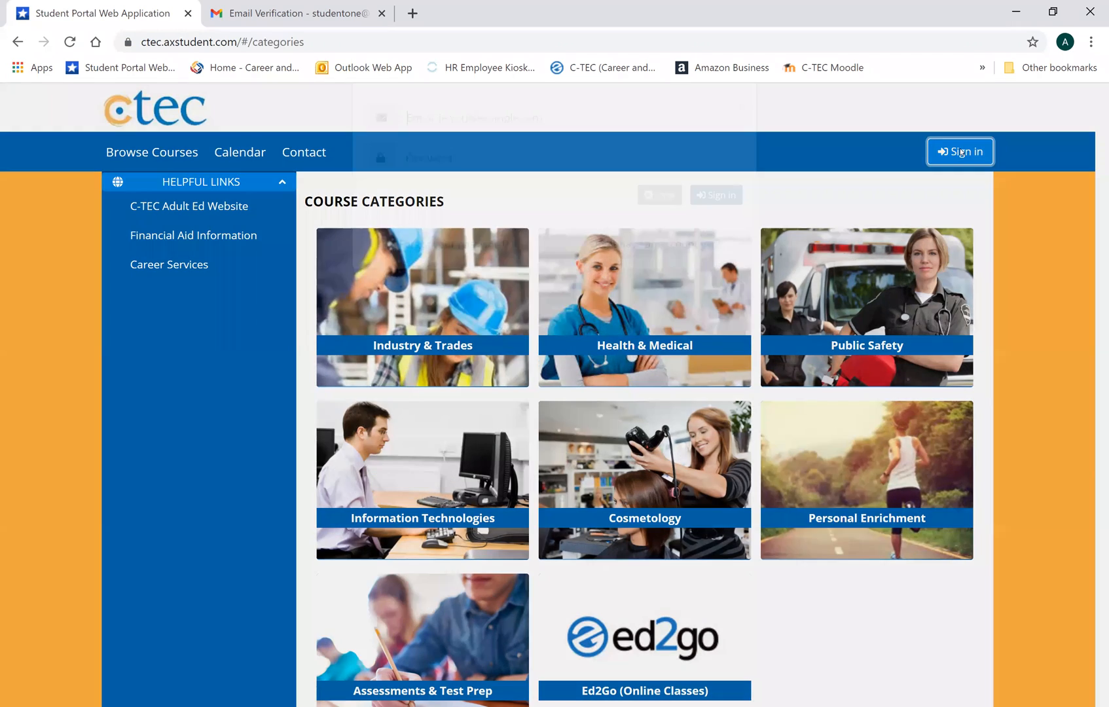
- Fill the sign-in form with the student email from the saved suggestion and its password
left_click(960, 152)
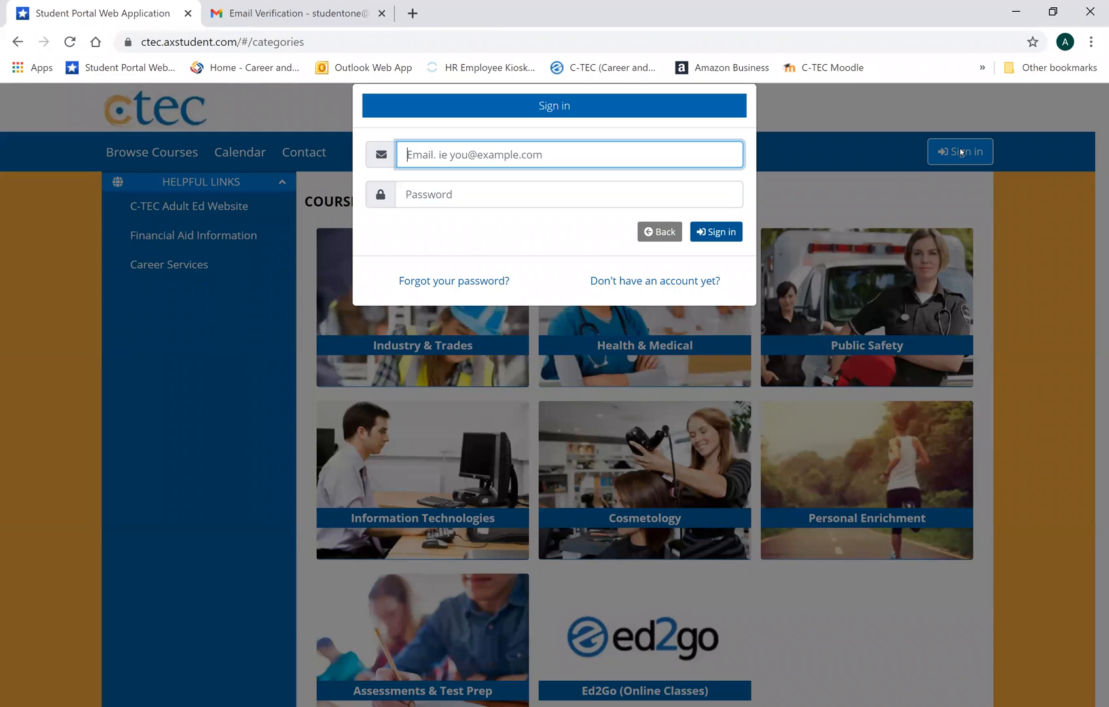
mouse_move(584, 211)
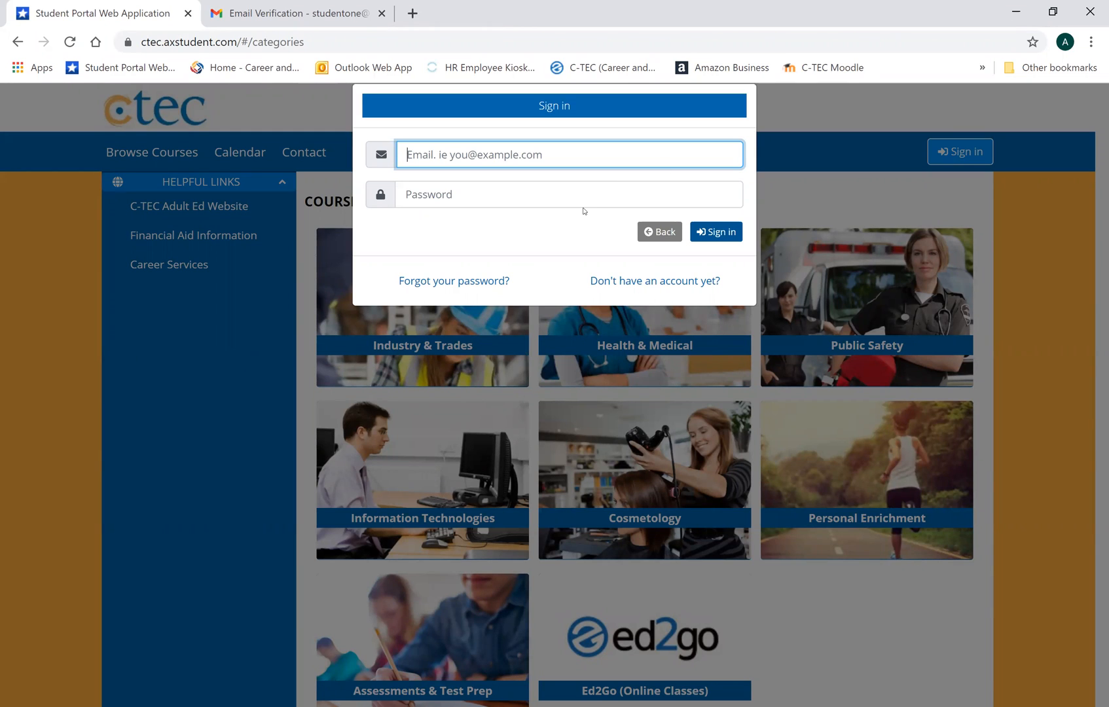
mouse_move(654, 280)
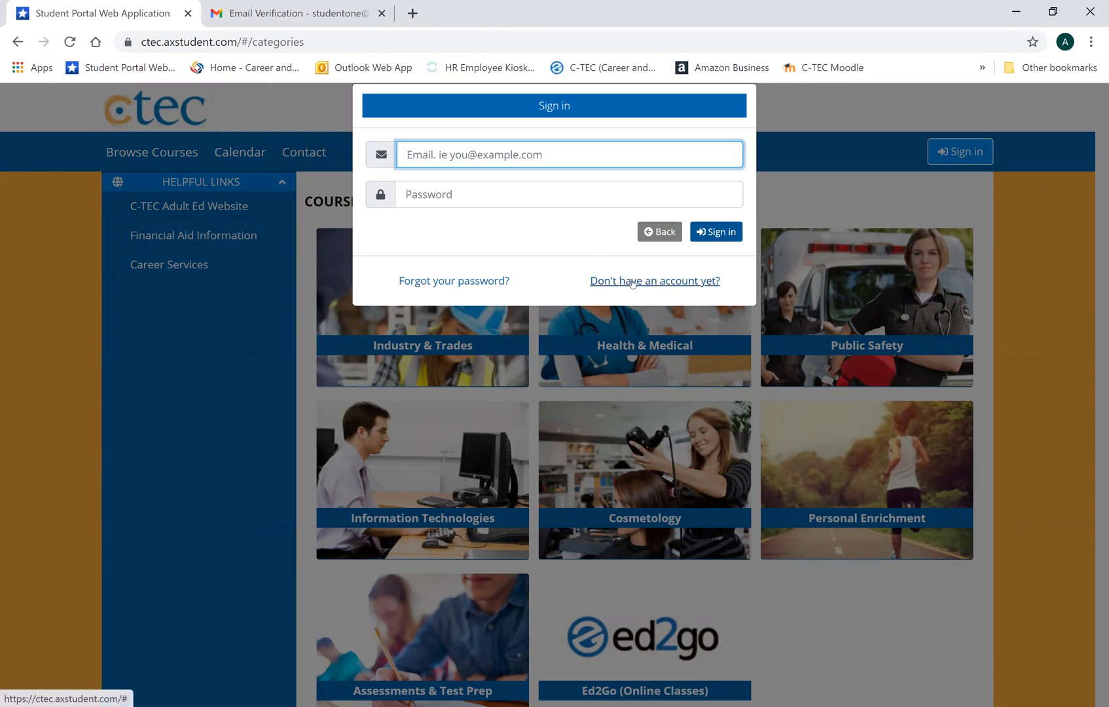
mouse_move(541, 253)
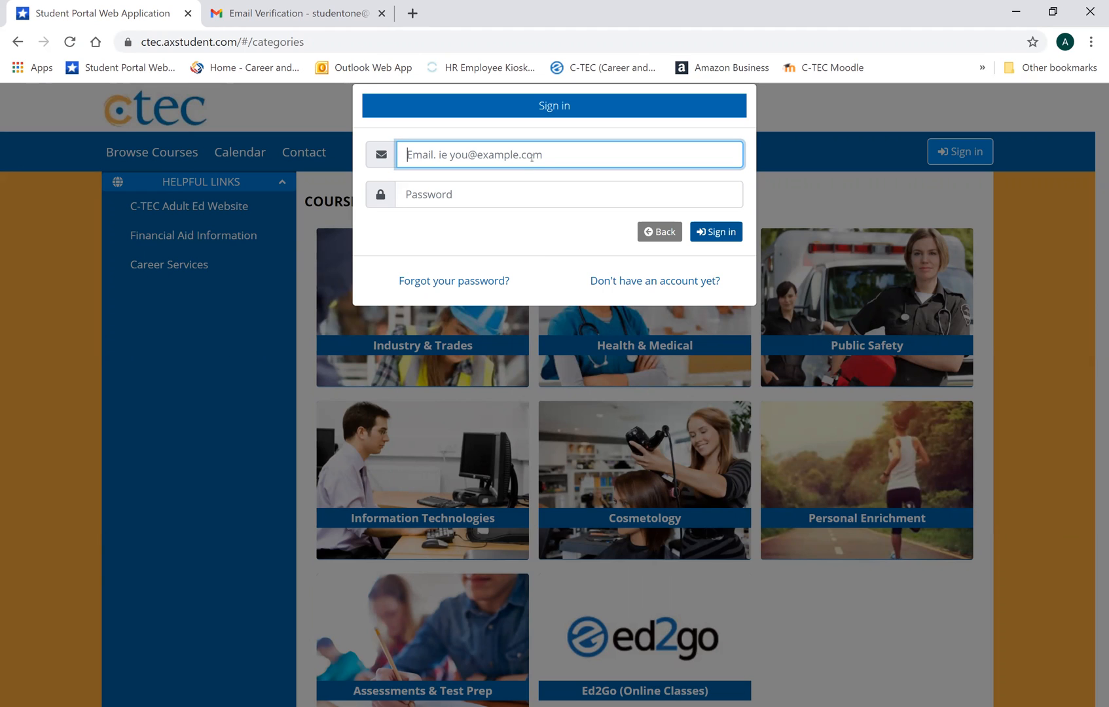
type("st")
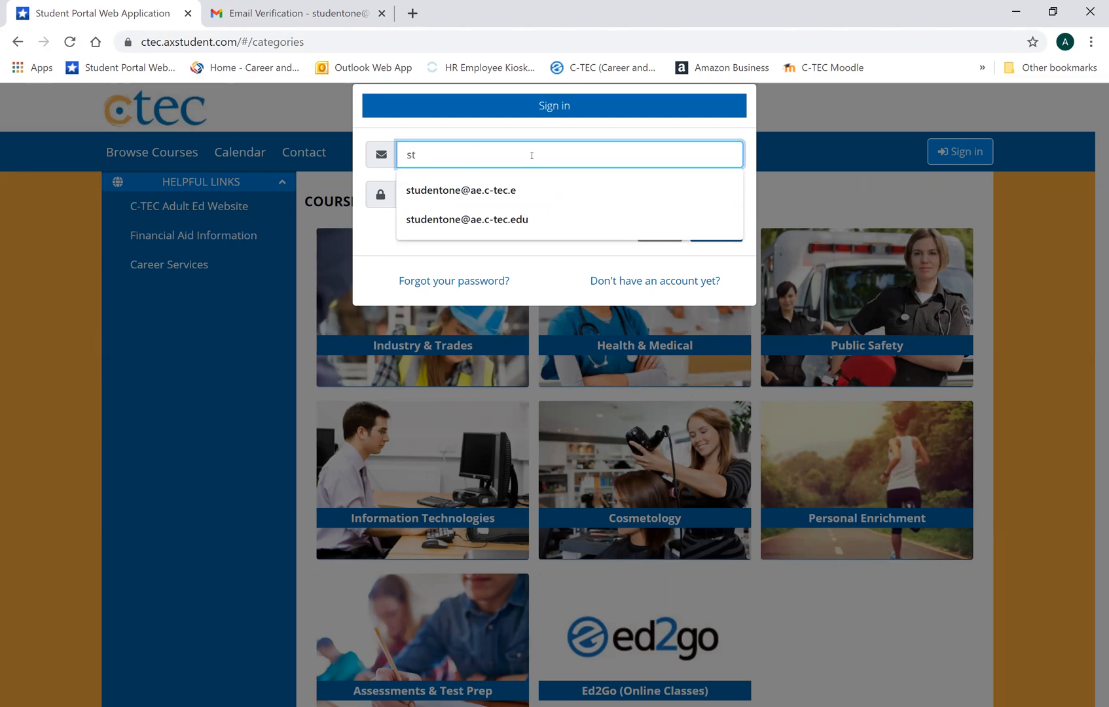
left_click(468, 218)
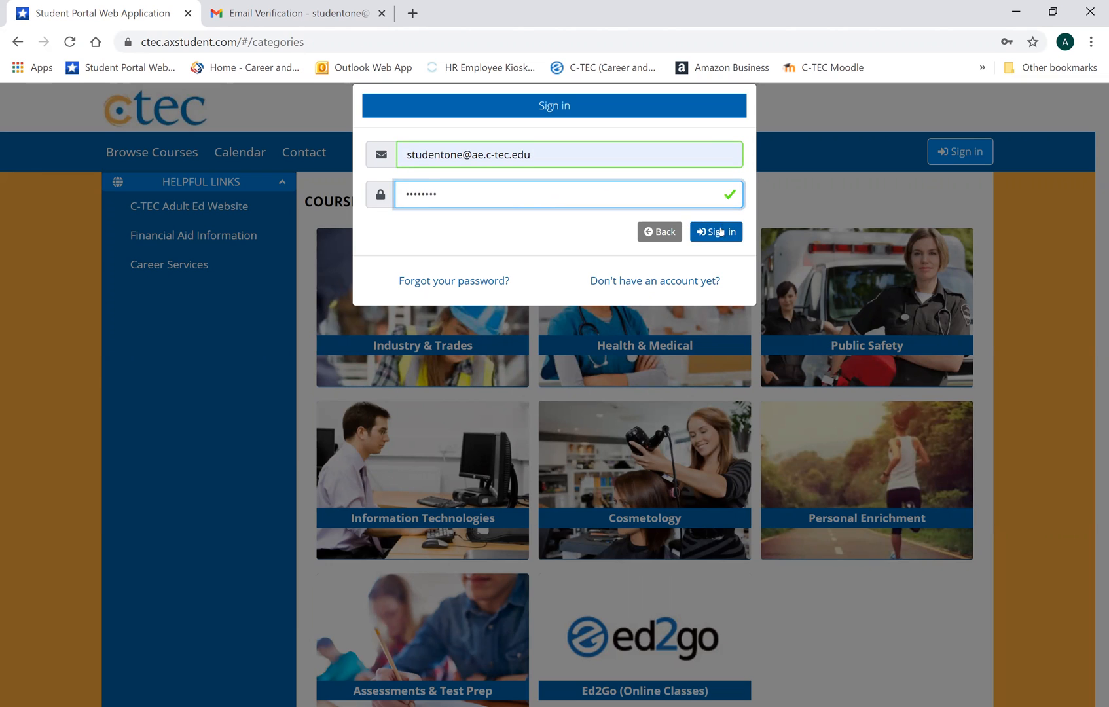
- Sign in and reach the WorkKeys Testing sessions under Assessments & Test Prep
left_click(717, 231)
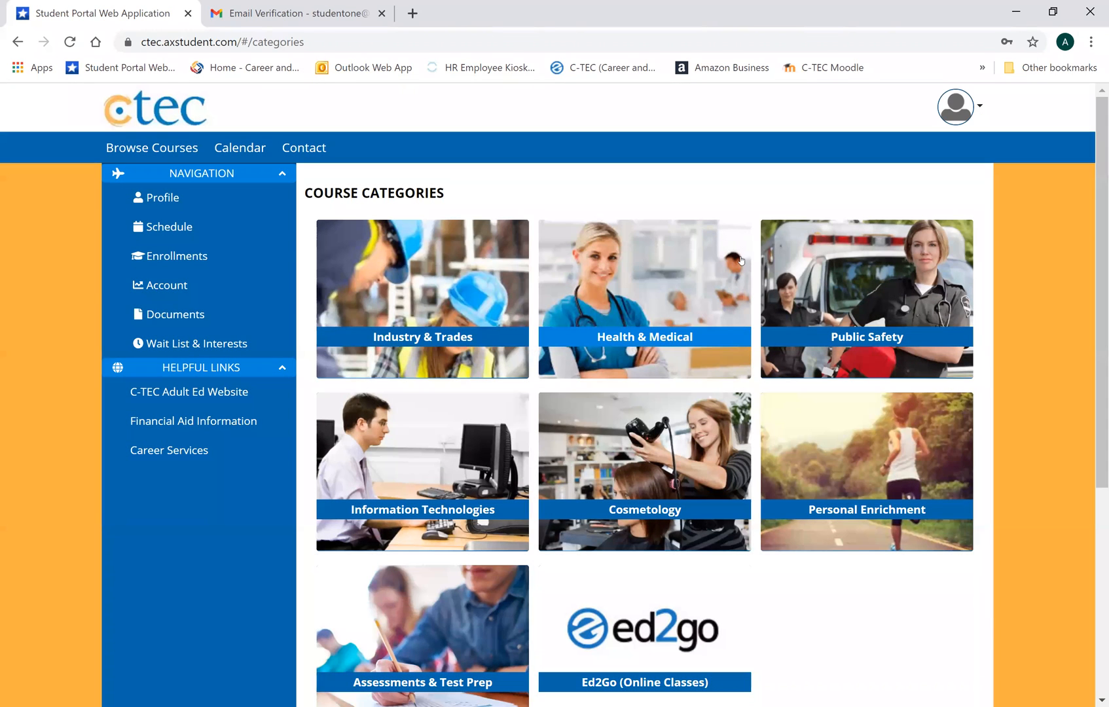
mouse_move(681, 118)
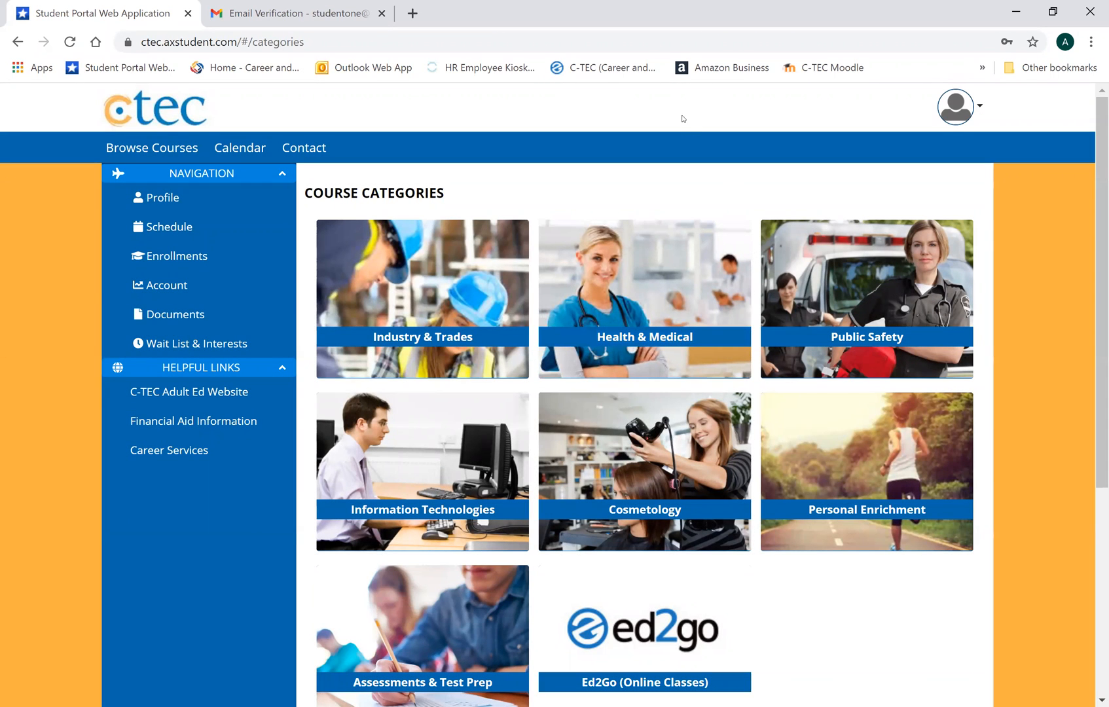
scroll("down", 3)
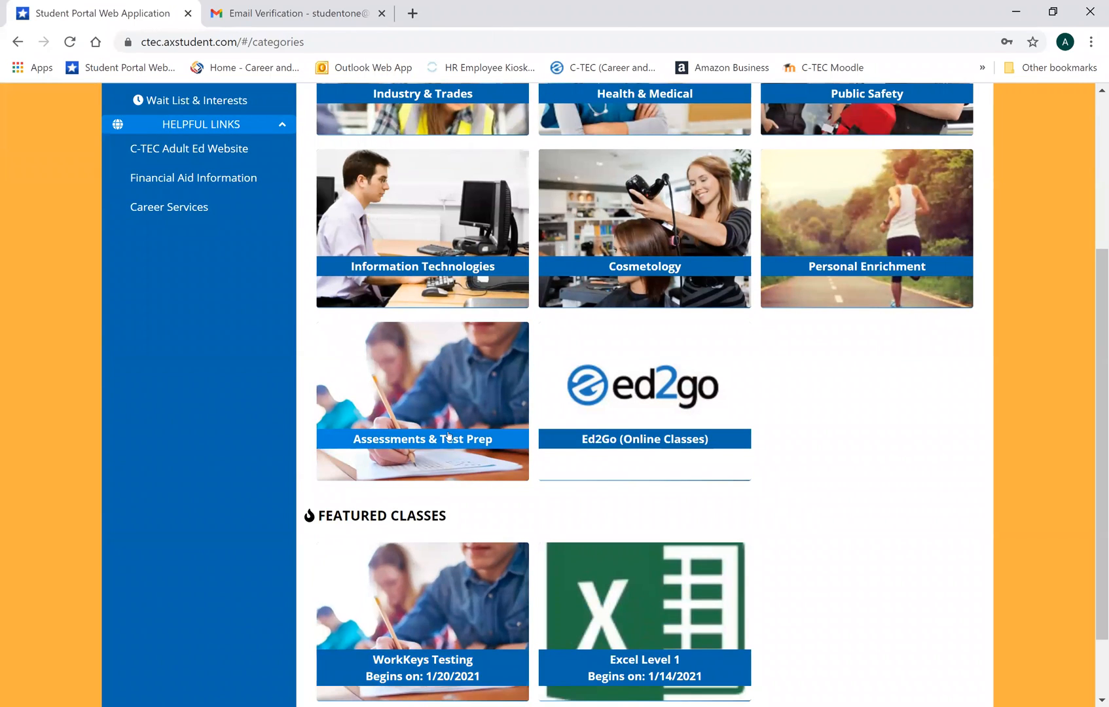
left_click(422, 439)
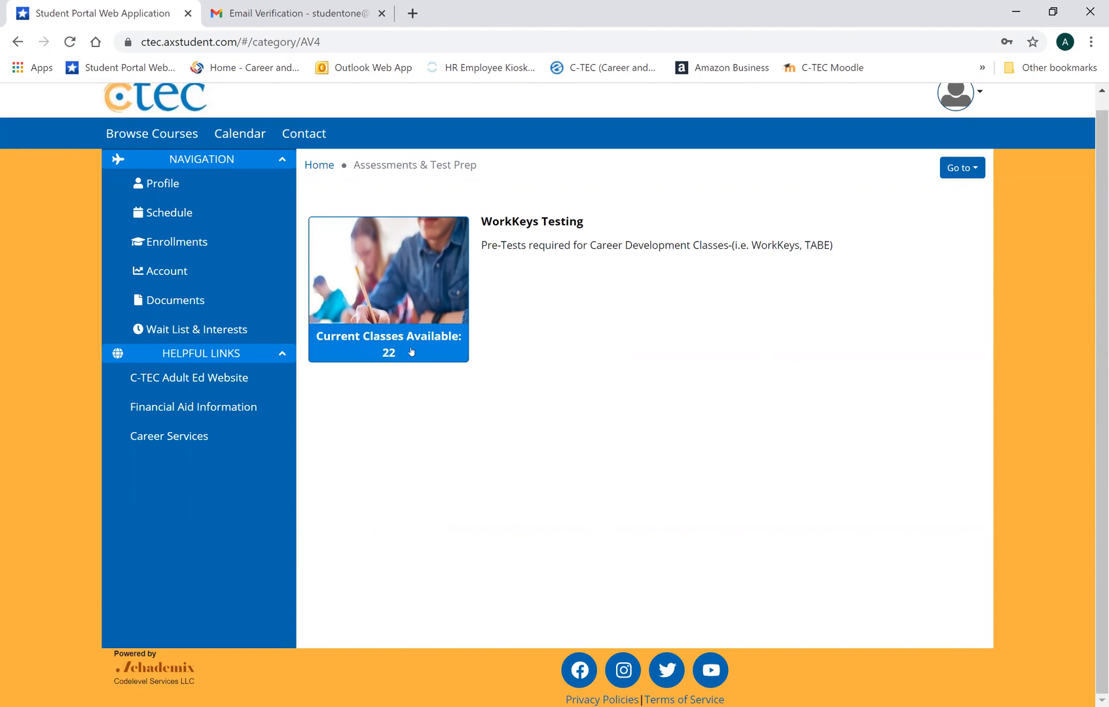
left_click(387, 288)
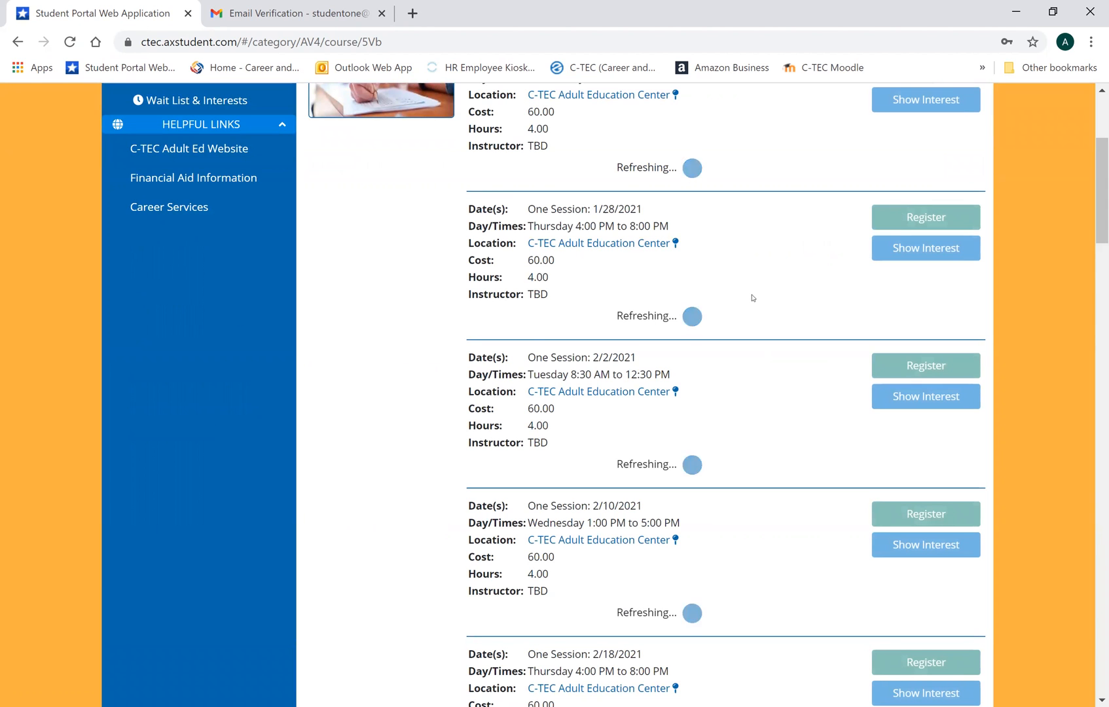
- Register for the 2/10/2021 Wednesday 1:00 PM to 5:00 PM WorkKeys session
scroll("up", 3)
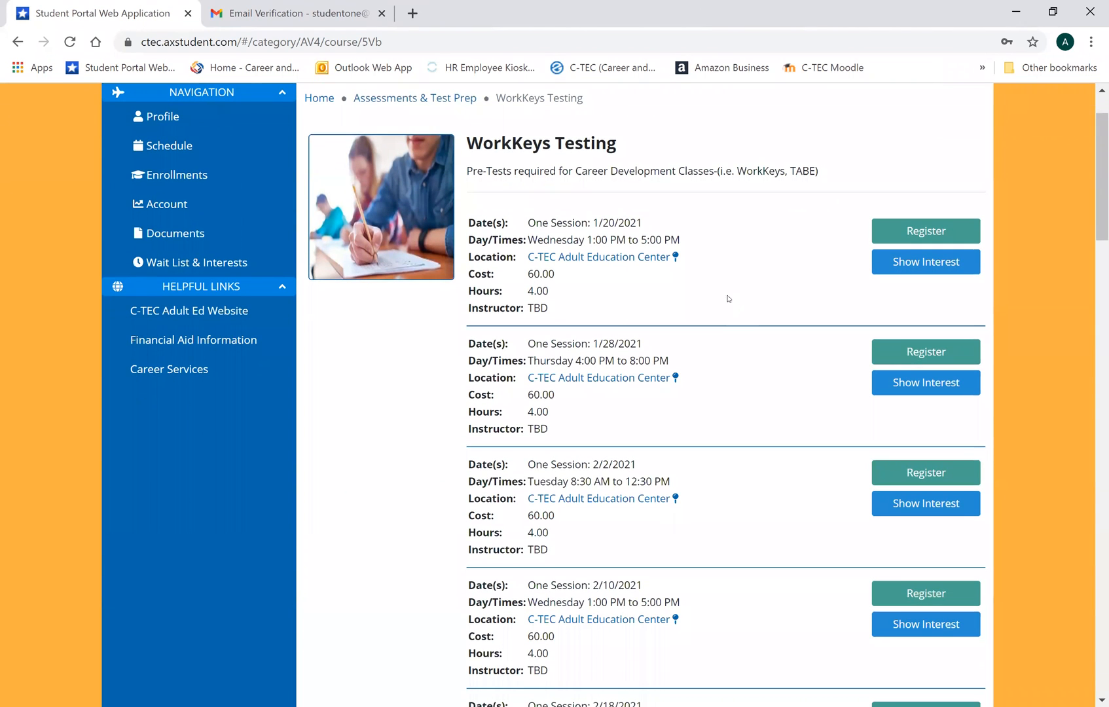
scroll("down", 3)
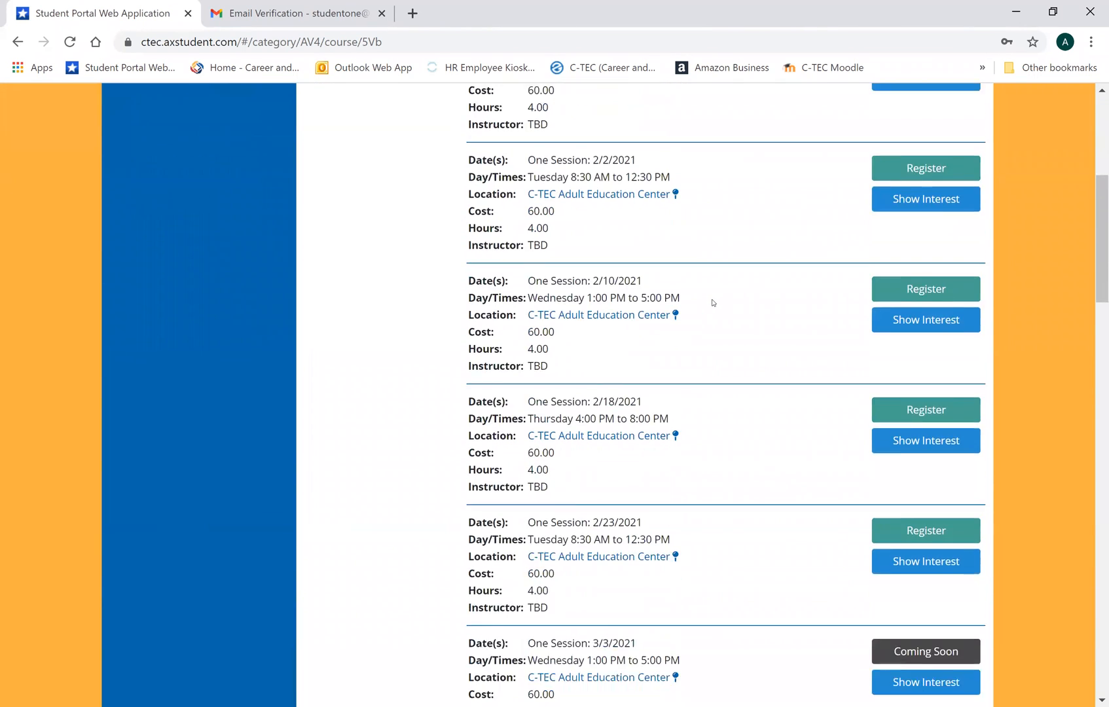
scroll("up", 3)
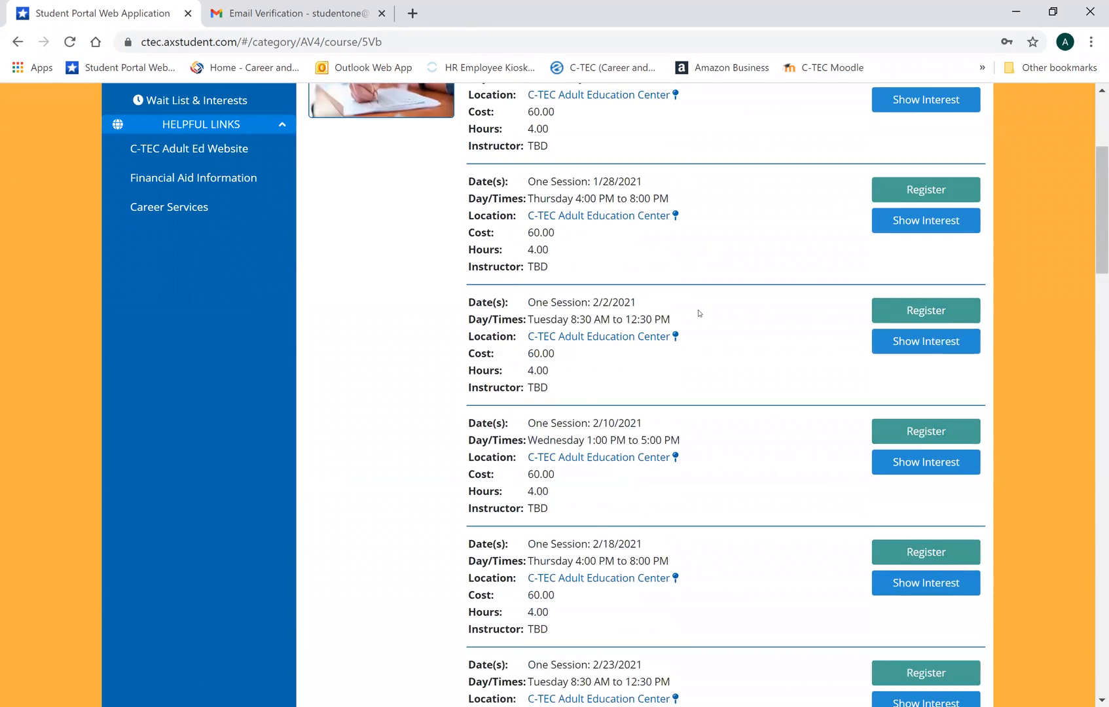
scroll("up", 3)
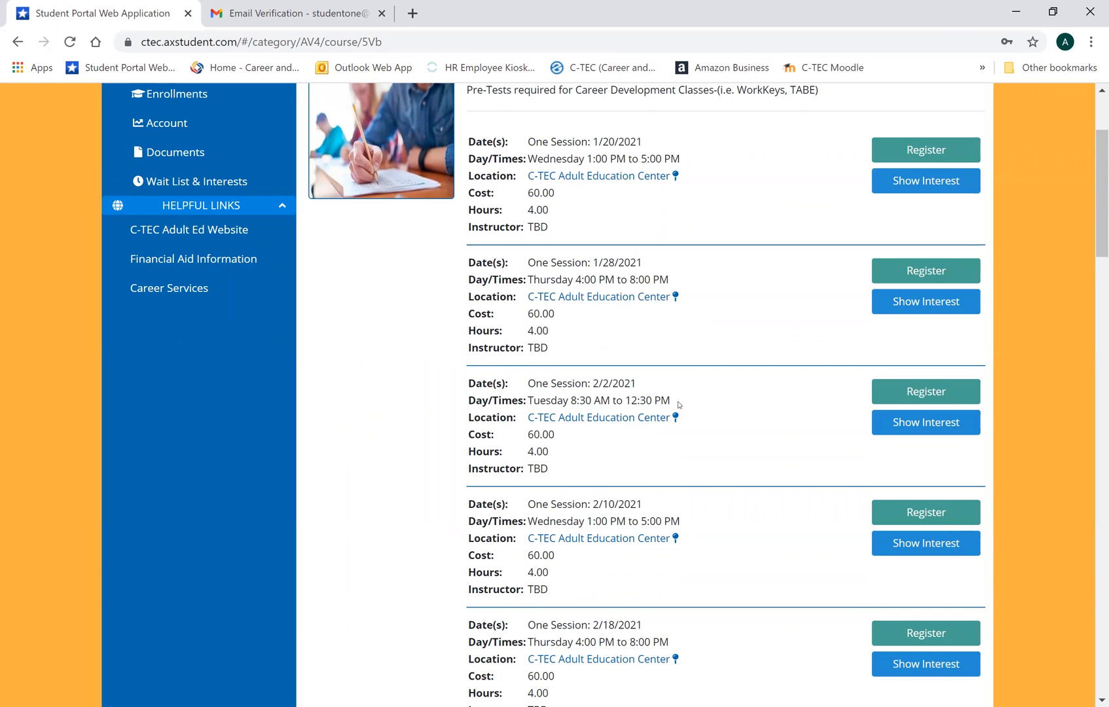
scroll("down", 3)
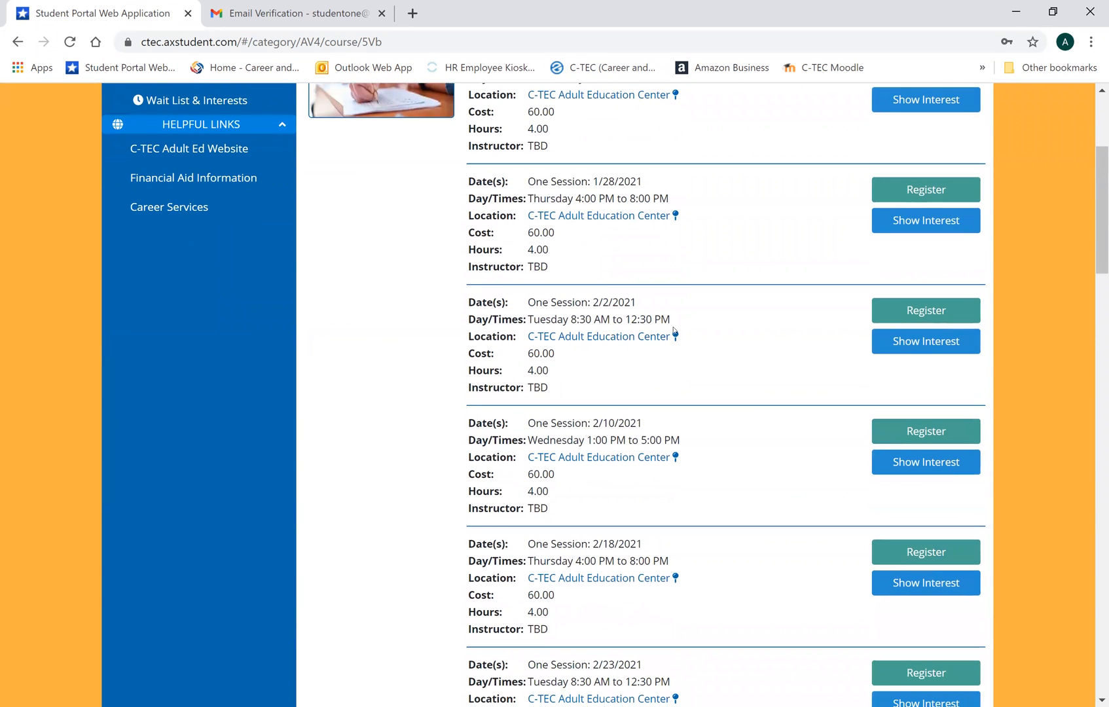
scroll("down", 3)
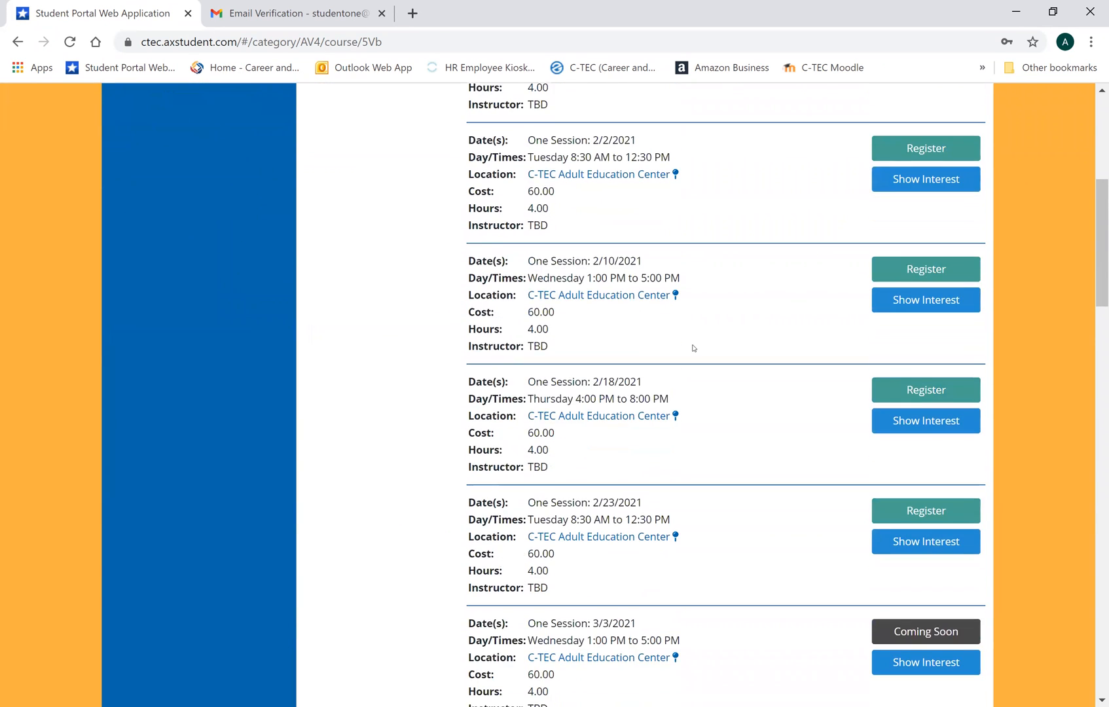
mouse_move(637, 279)
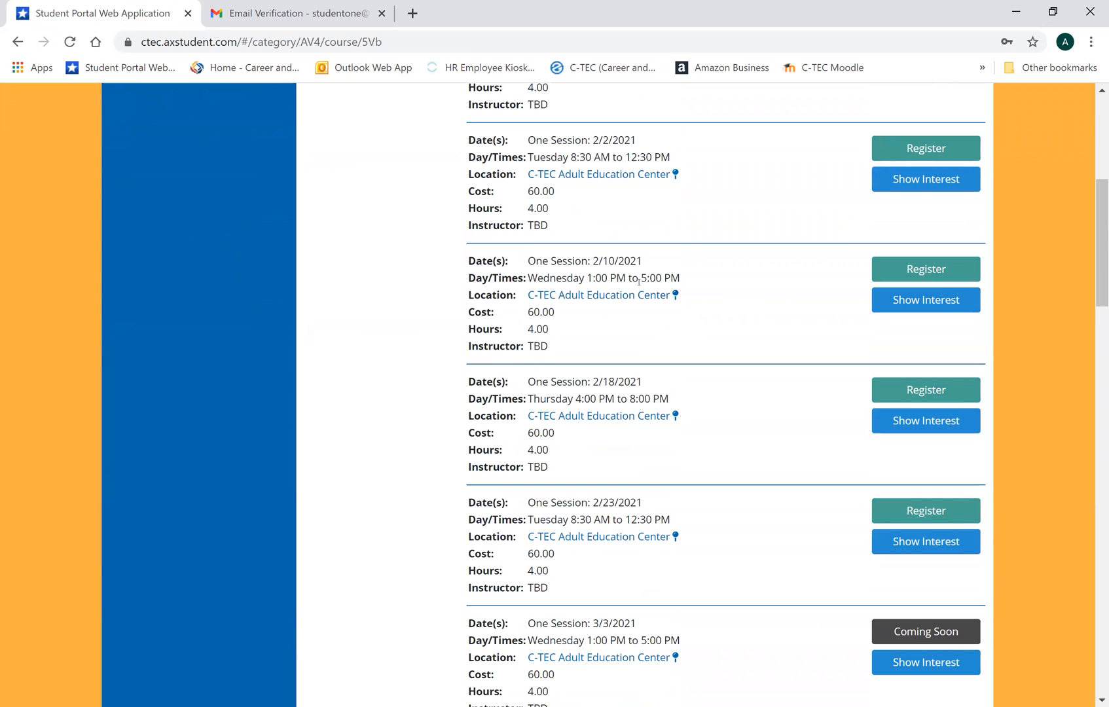
mouse_move(681, 325)
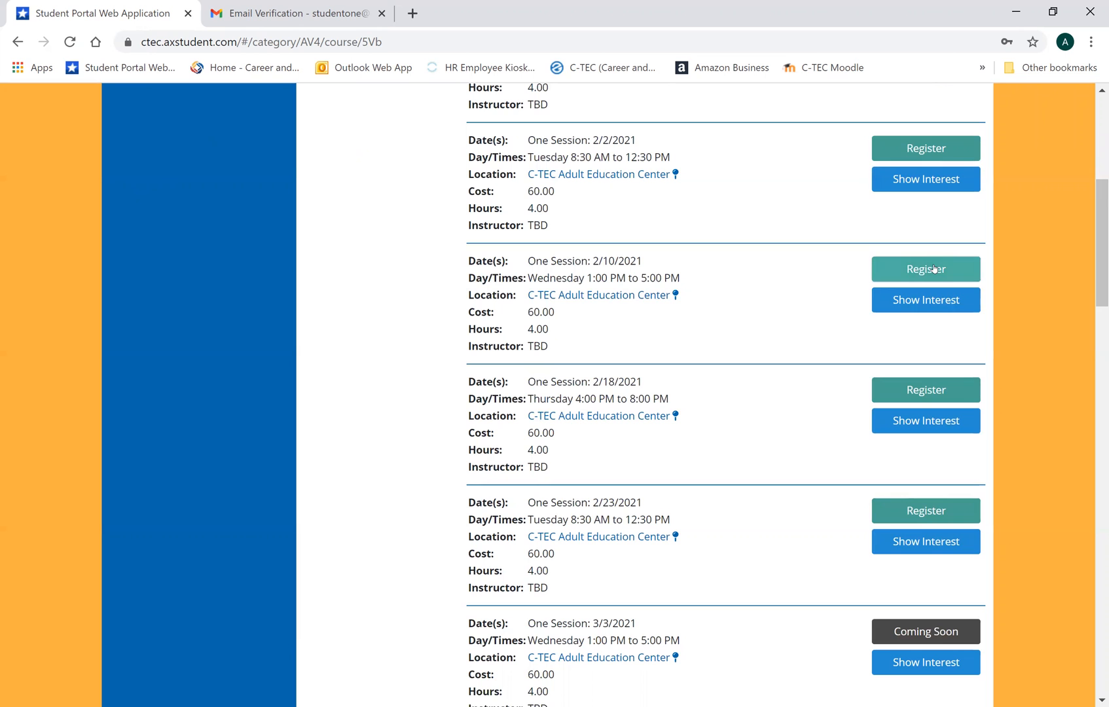
left_click(926, 268)
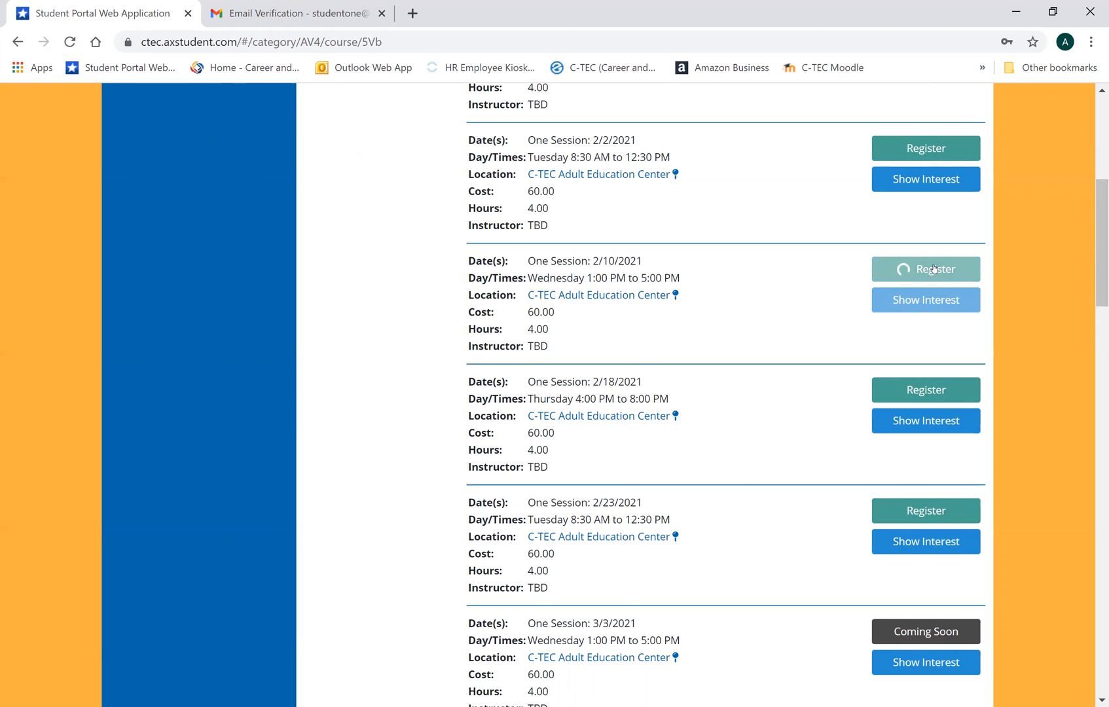
- Agree to the WorkKeys Testing Registration instructions and continue to the entry step
left_click(926, 270)
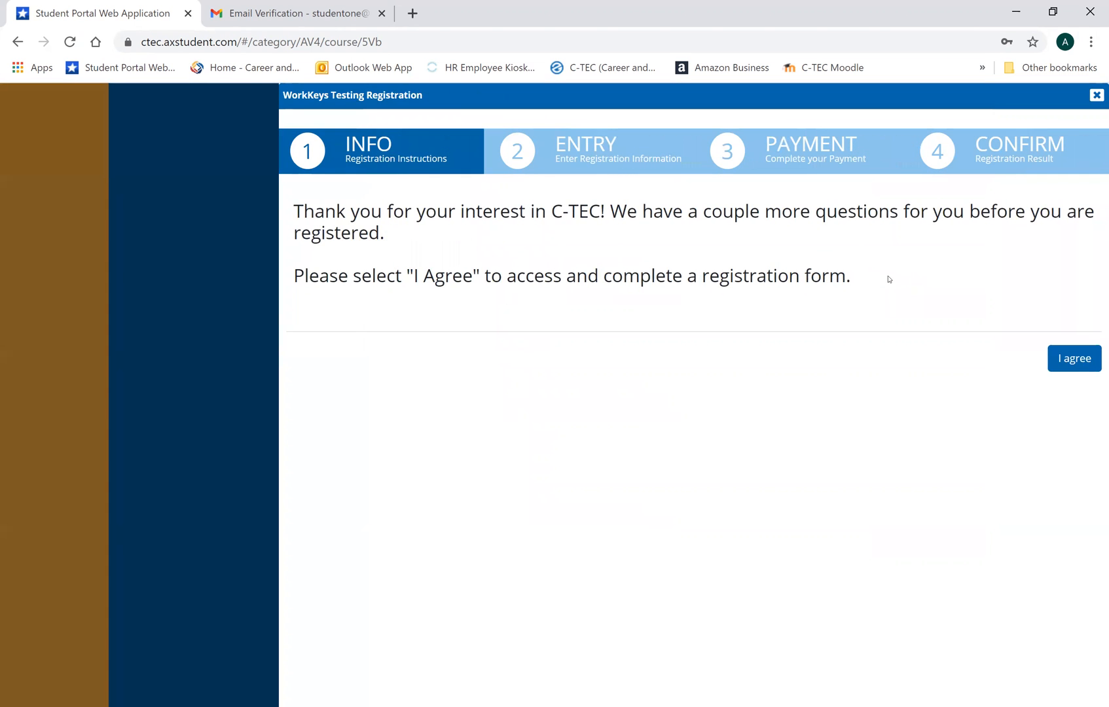
mouse_move(342, 194)
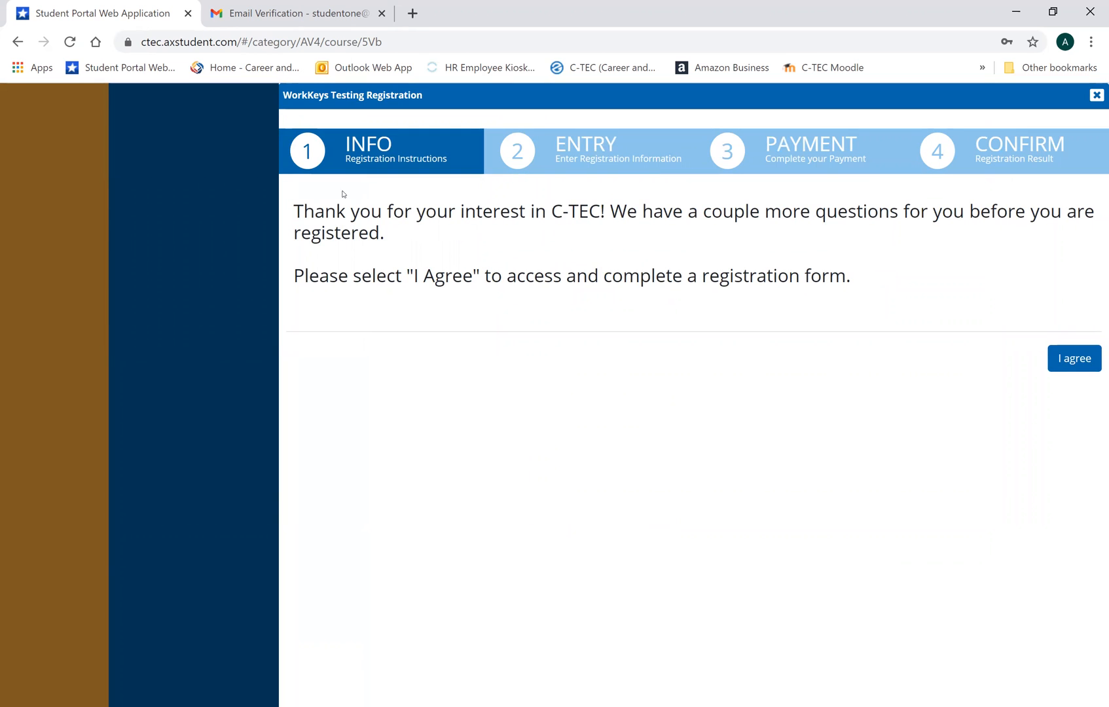
mouse_move(696, 227)
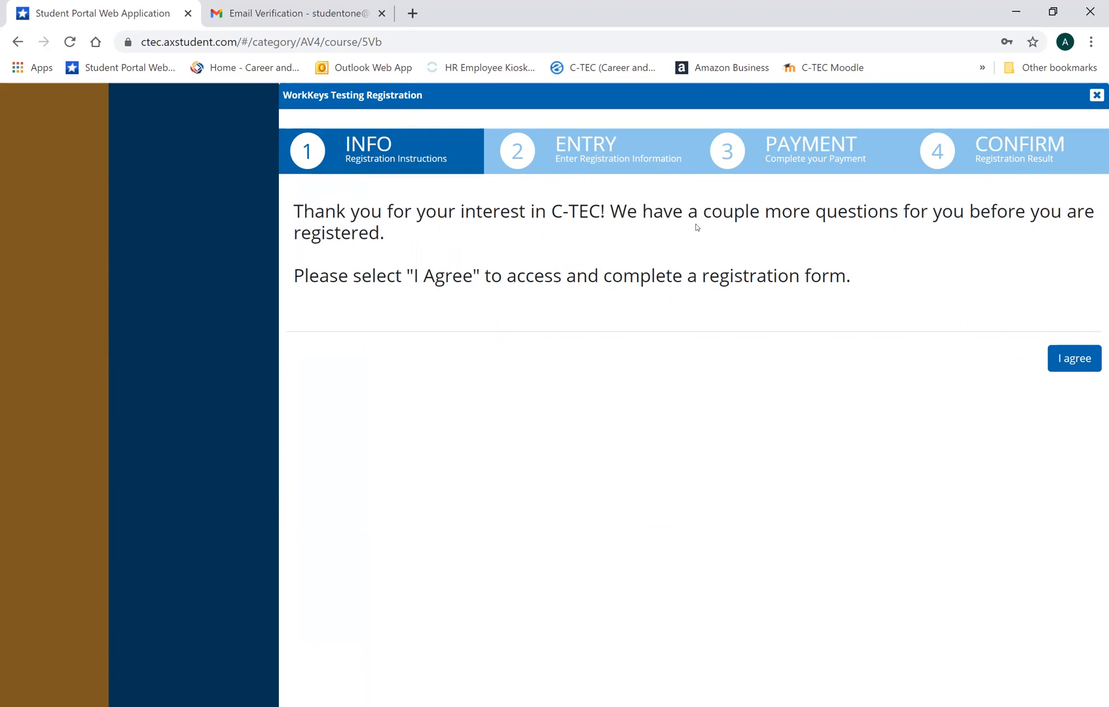
mouse_move(931, 244)
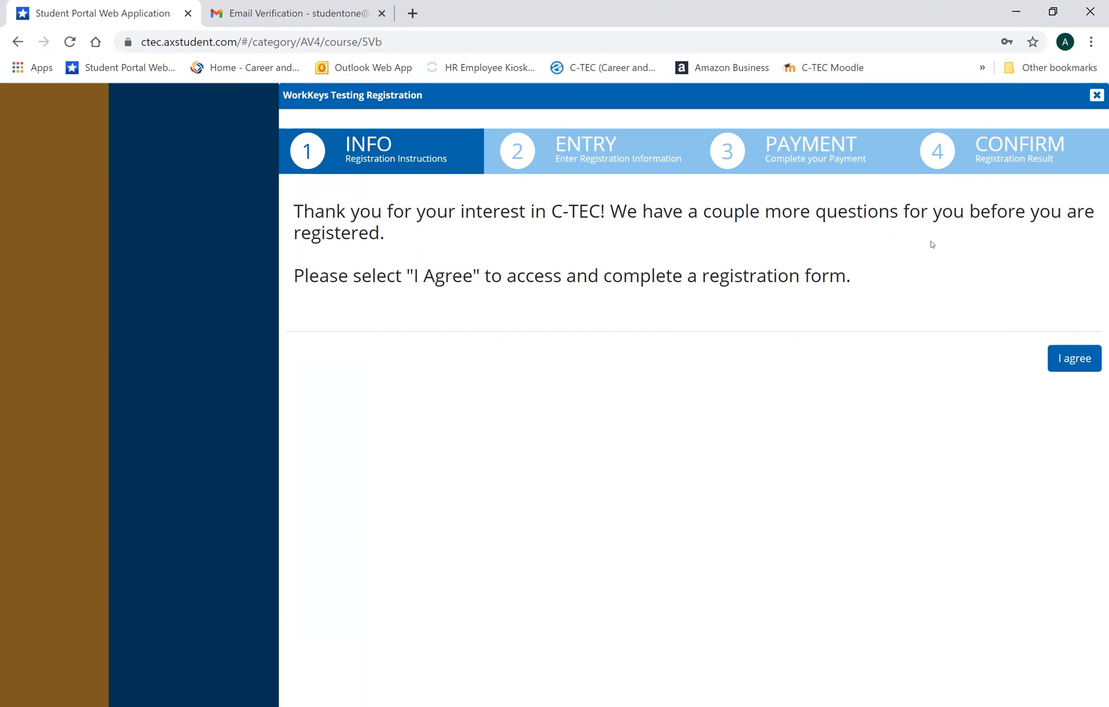
left_click(1073, 357)
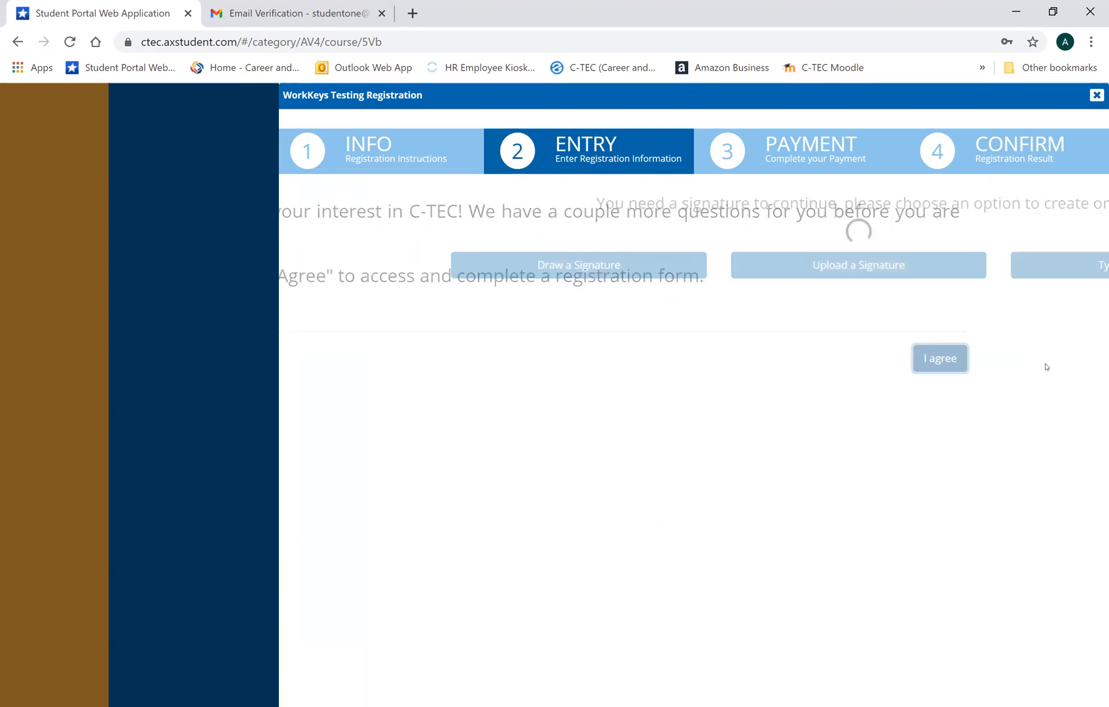
- Start a signature and choose to draw it by hand
left_click(939, 359)
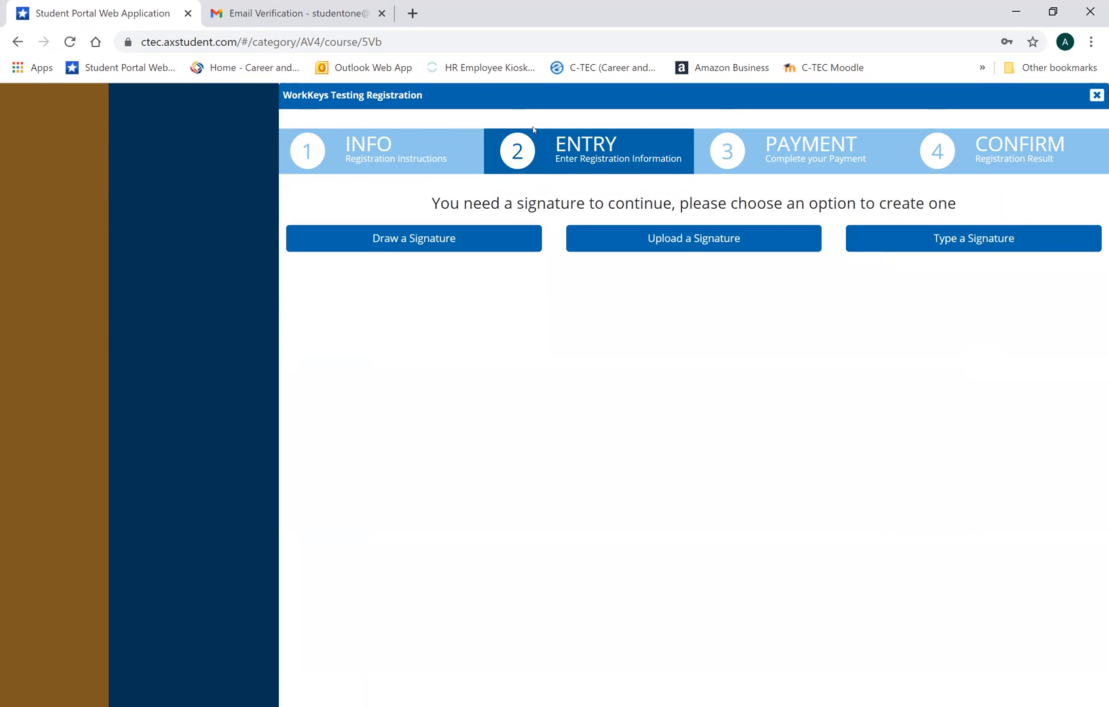
mouse_move(710, 252)
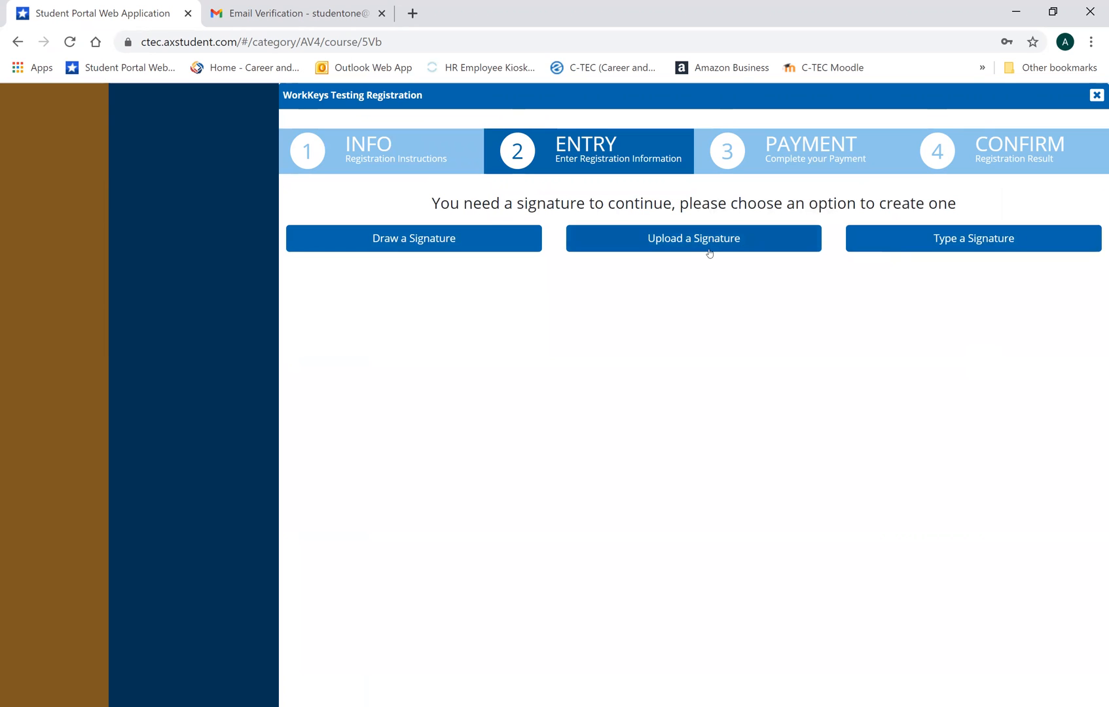
mouse_move(723, 280)
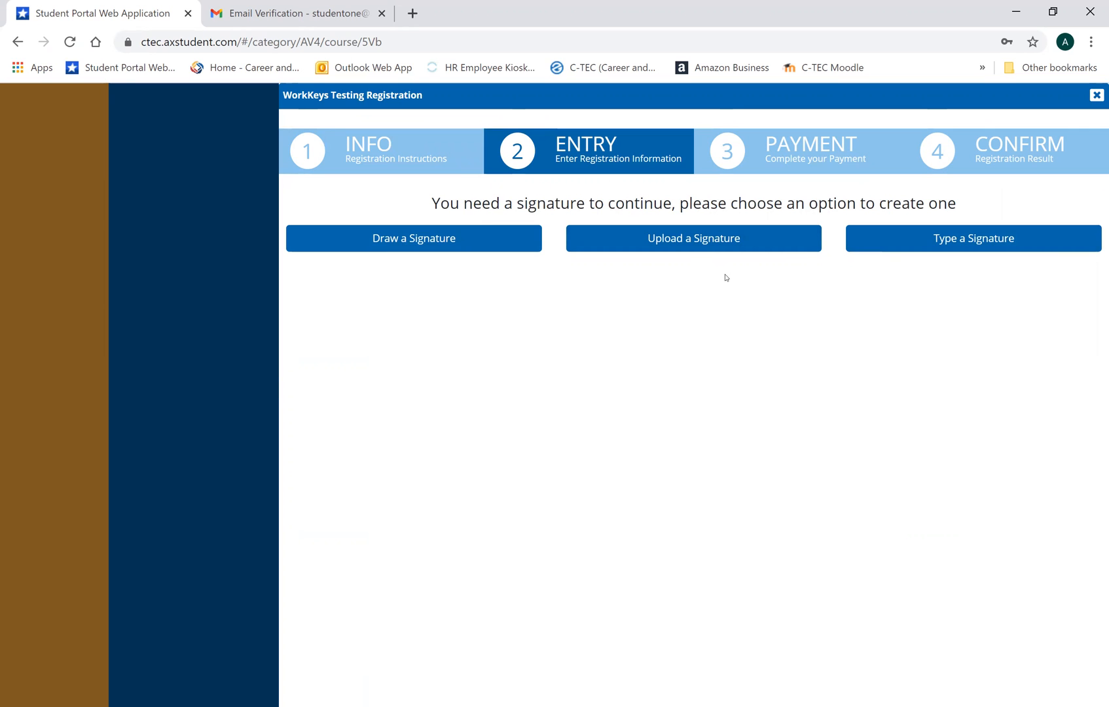
mouse_move(613, 278)
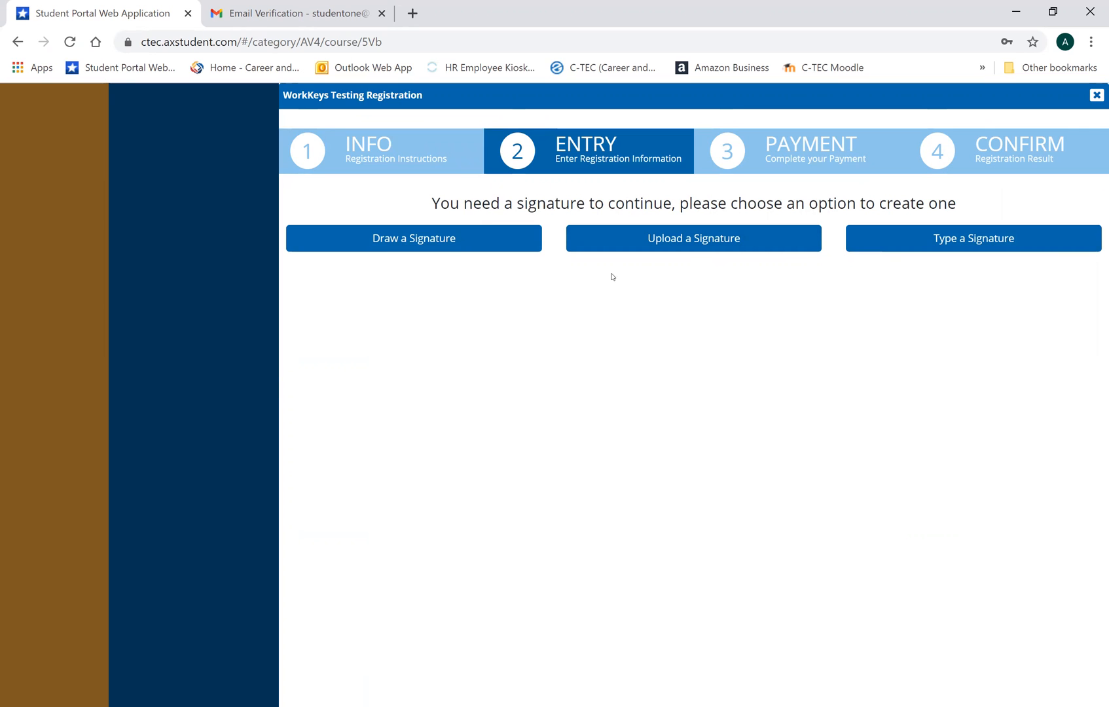
left_click(413, 237)
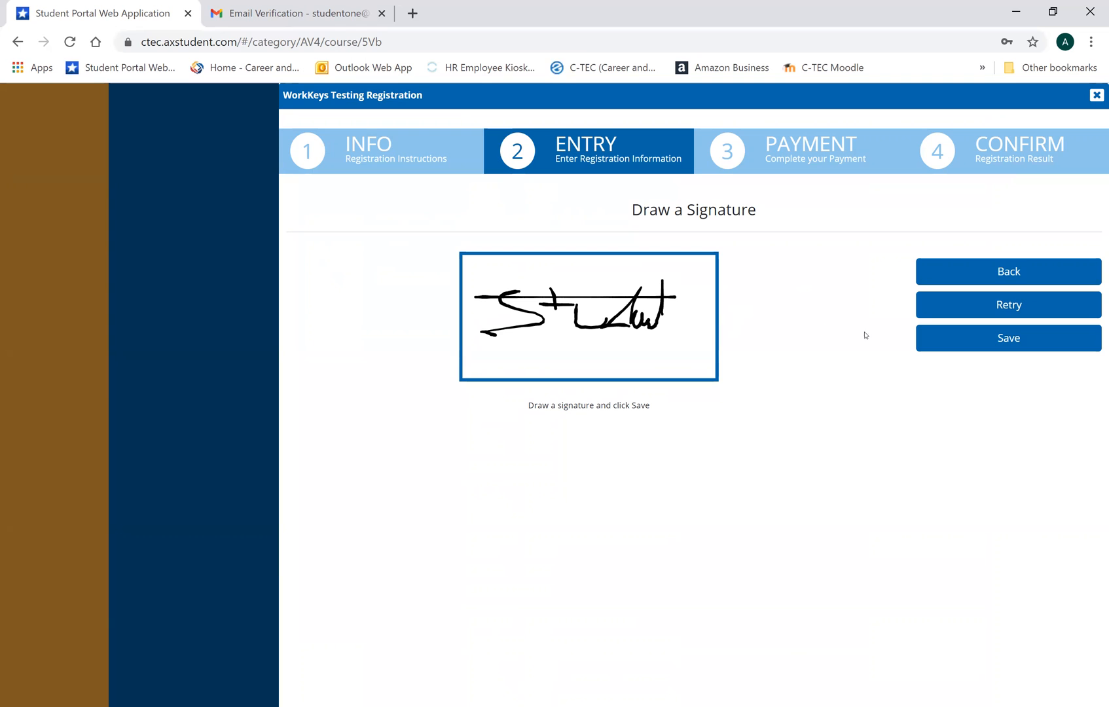
- Save the drawn signature and reach the Date of Birth fields
left_click(1008, 338)
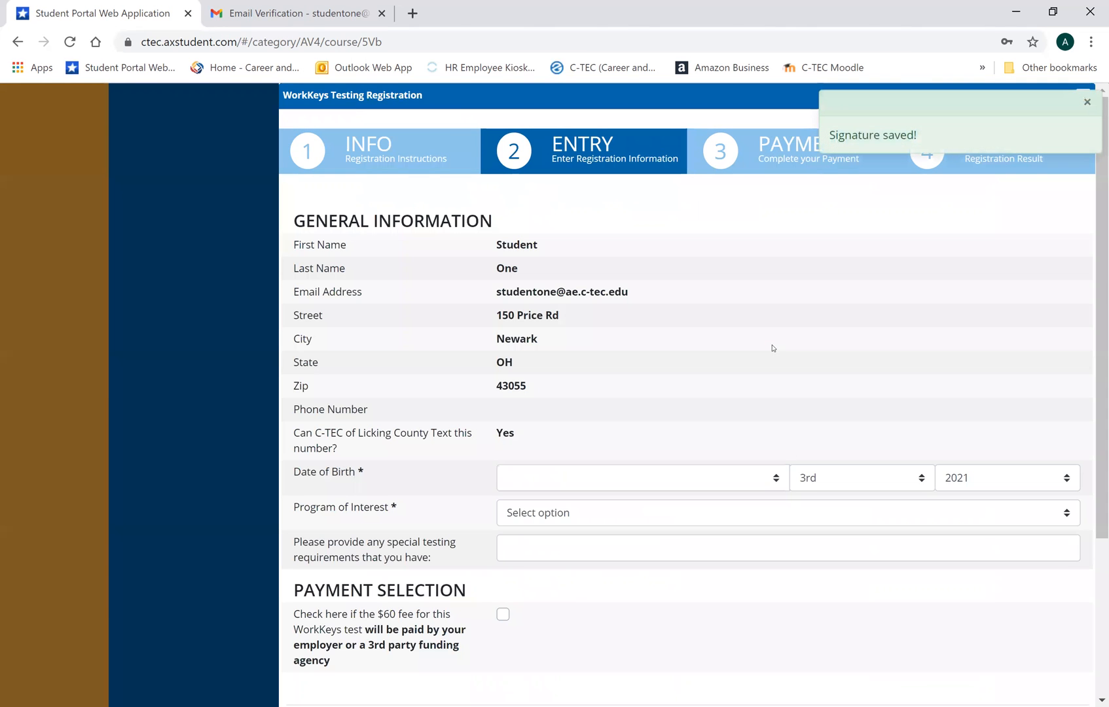
mouse_move(484, 250)
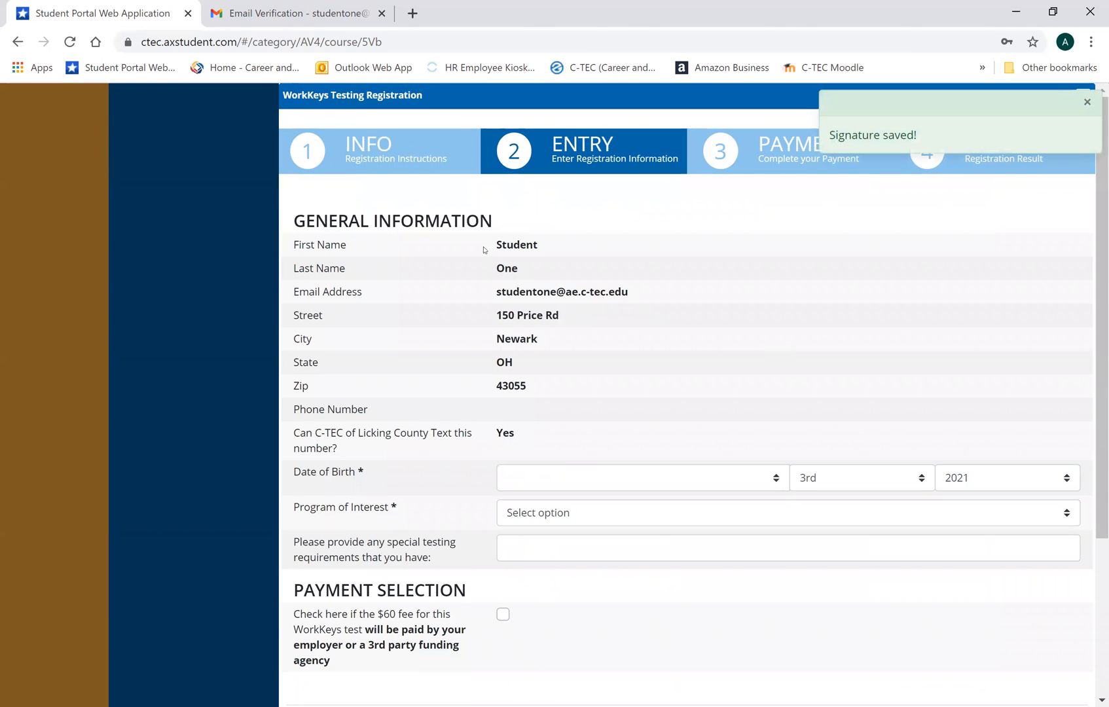
left_click(1087, 102)
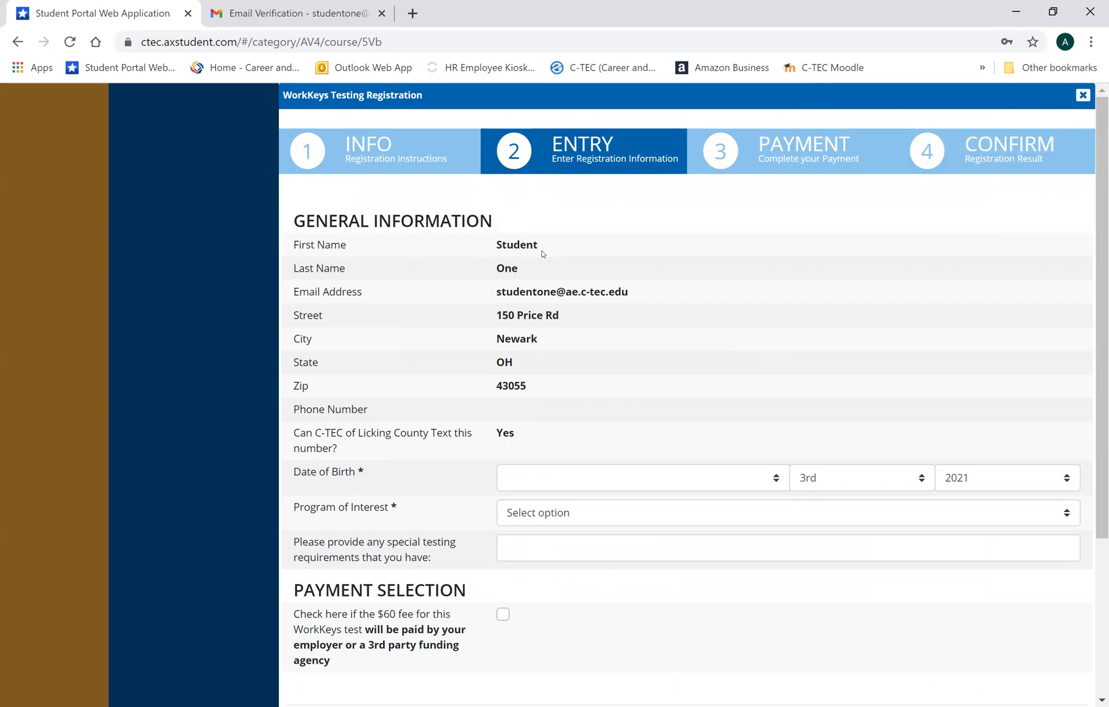
mouse_move(536, 393)
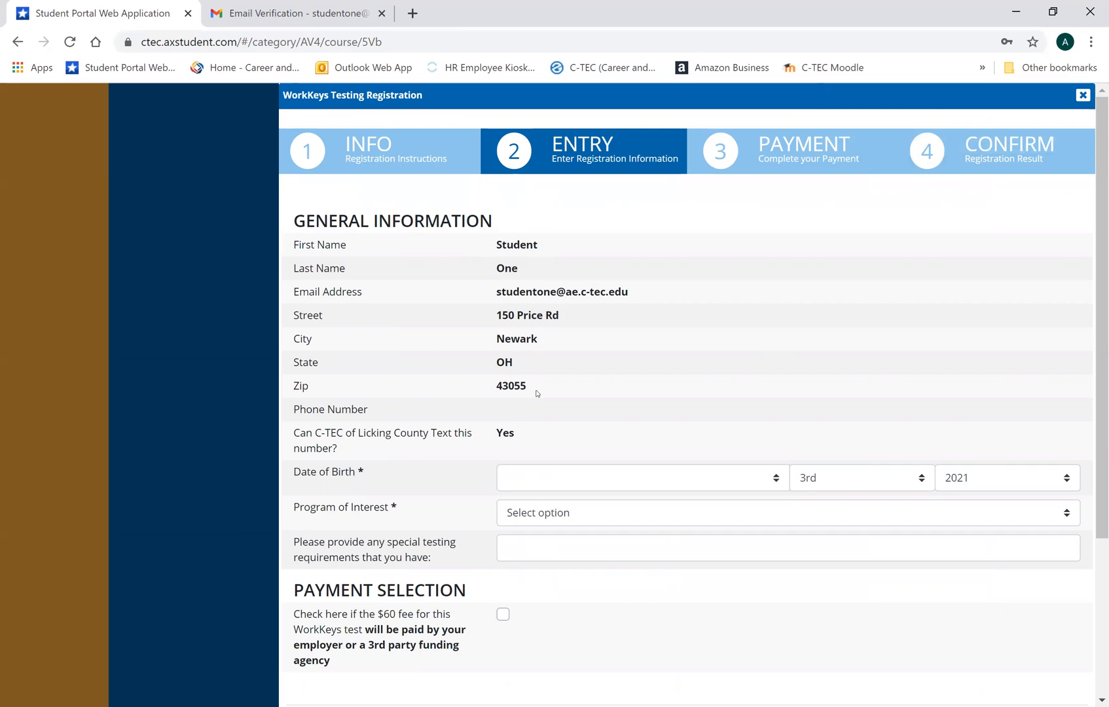
mouse_move(584, 441)
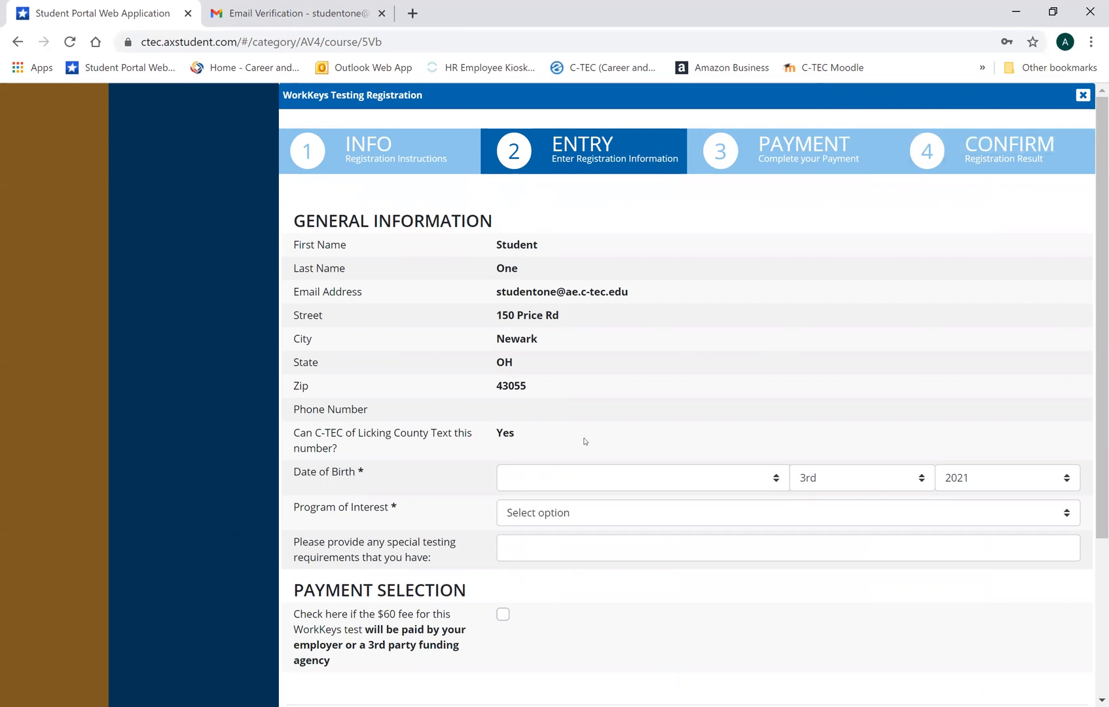
scroll("down", 3)
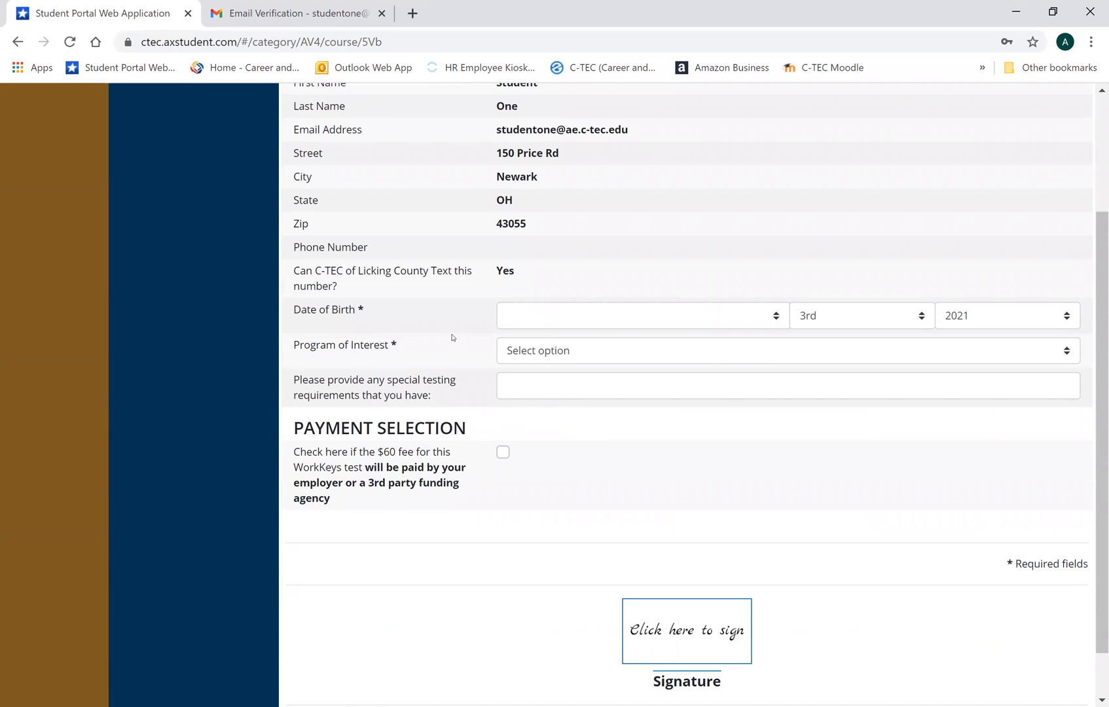
left_click(637, 315)
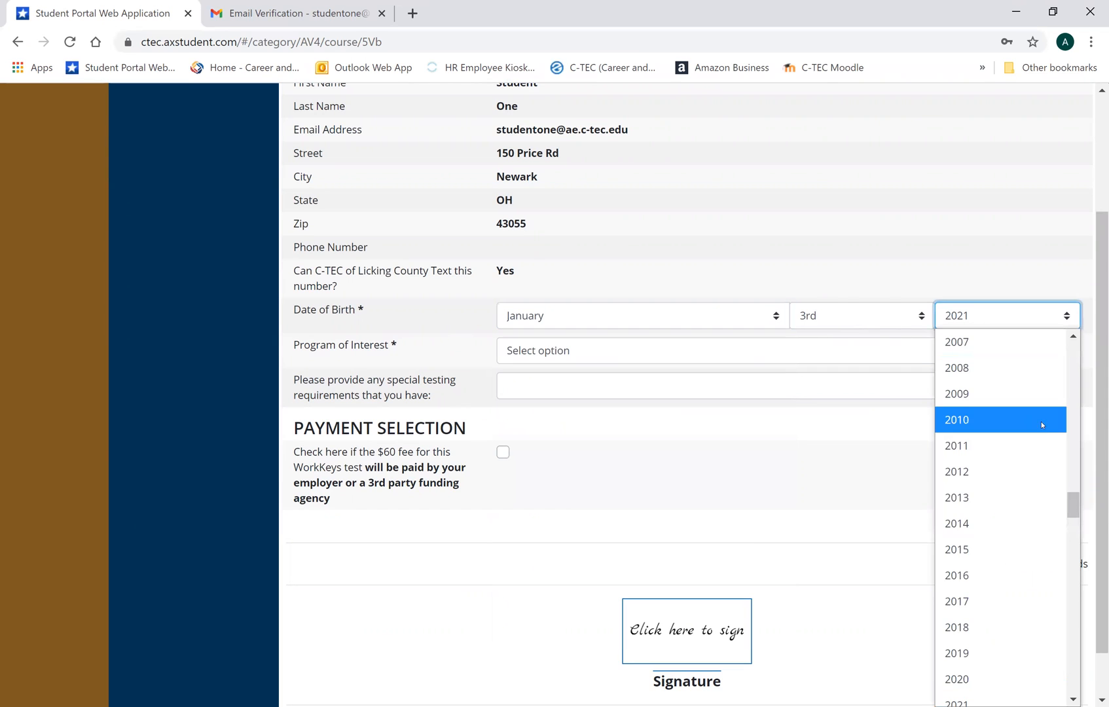
- Set birth year 1962 and General and CNC Machining as program of interest
scroll("down", 3)
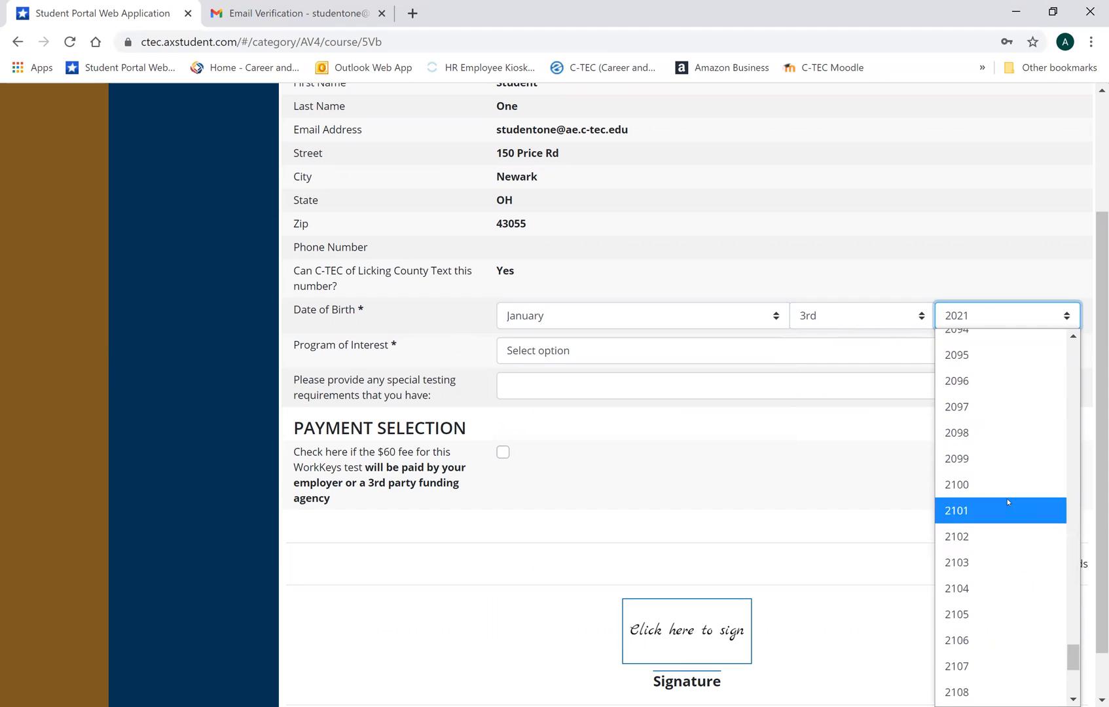
scroll("up", 3)
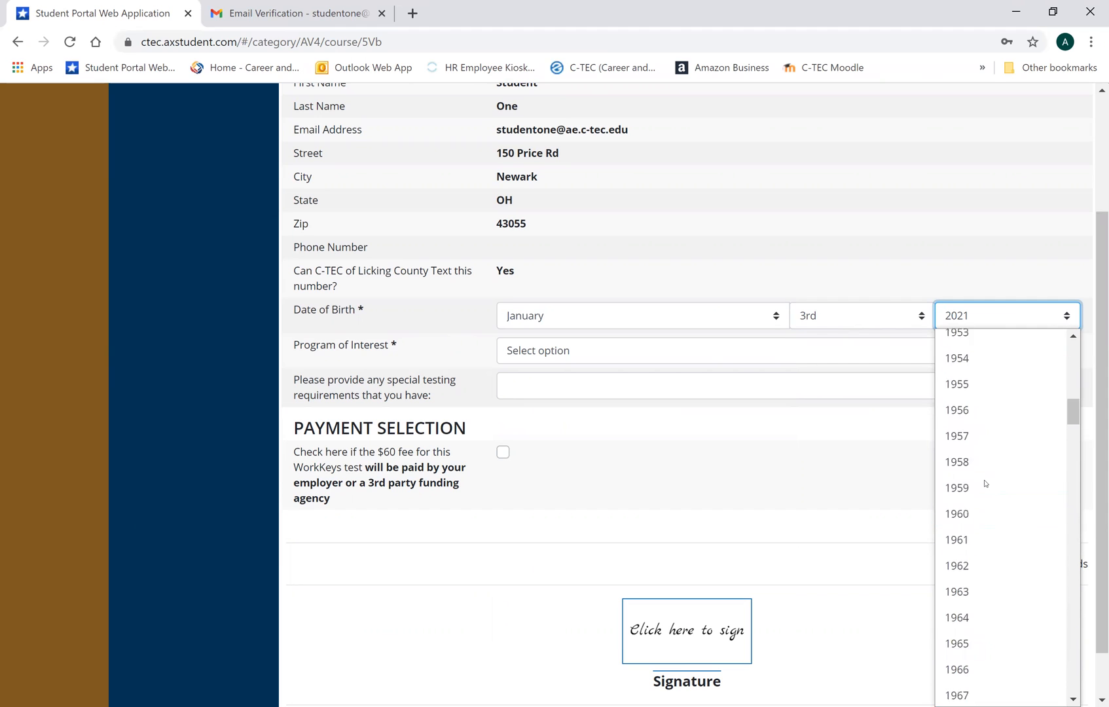
left_click(956, 566)
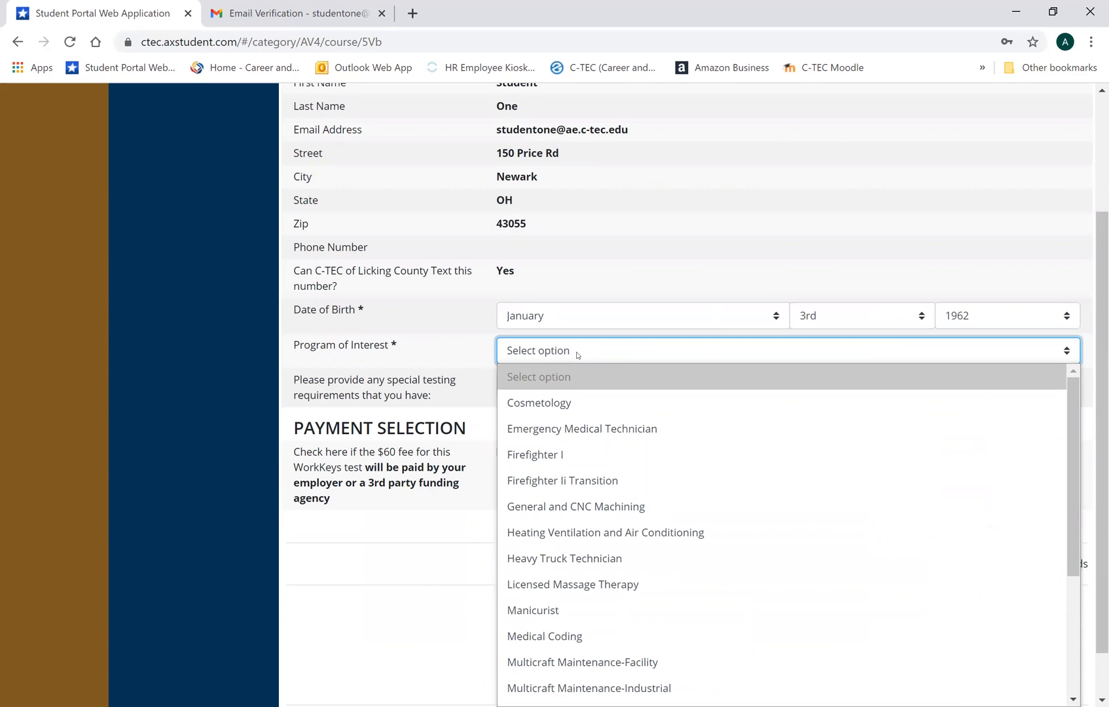
mouse_move(577, 387)
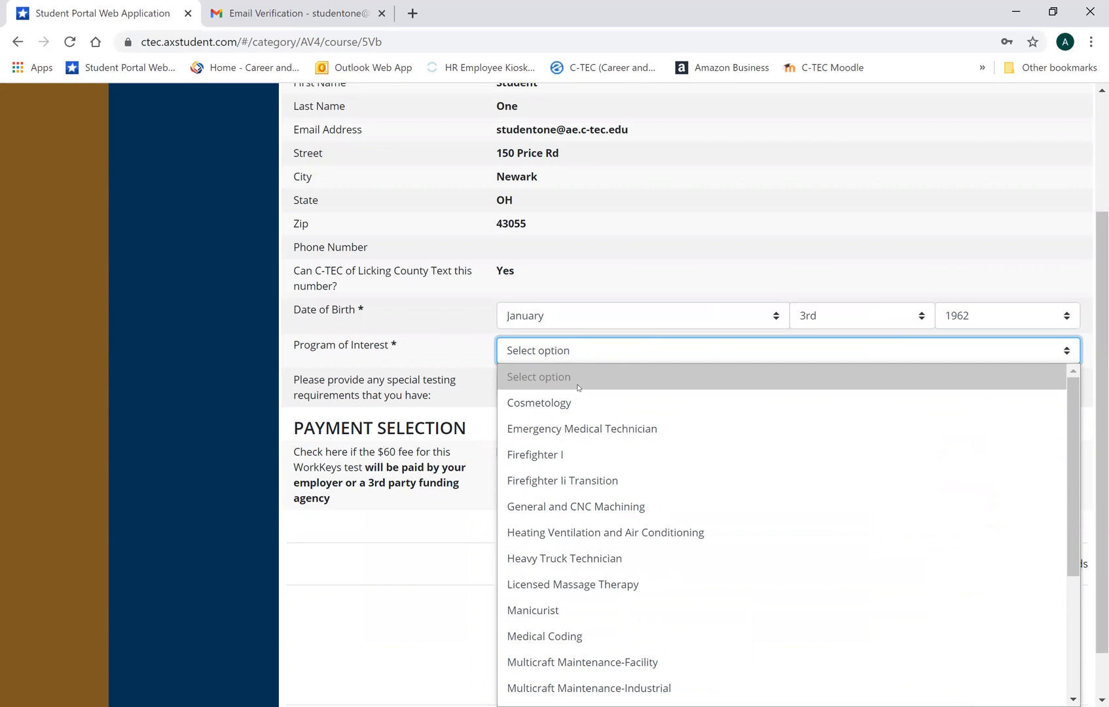
mouse_move(575, 507)
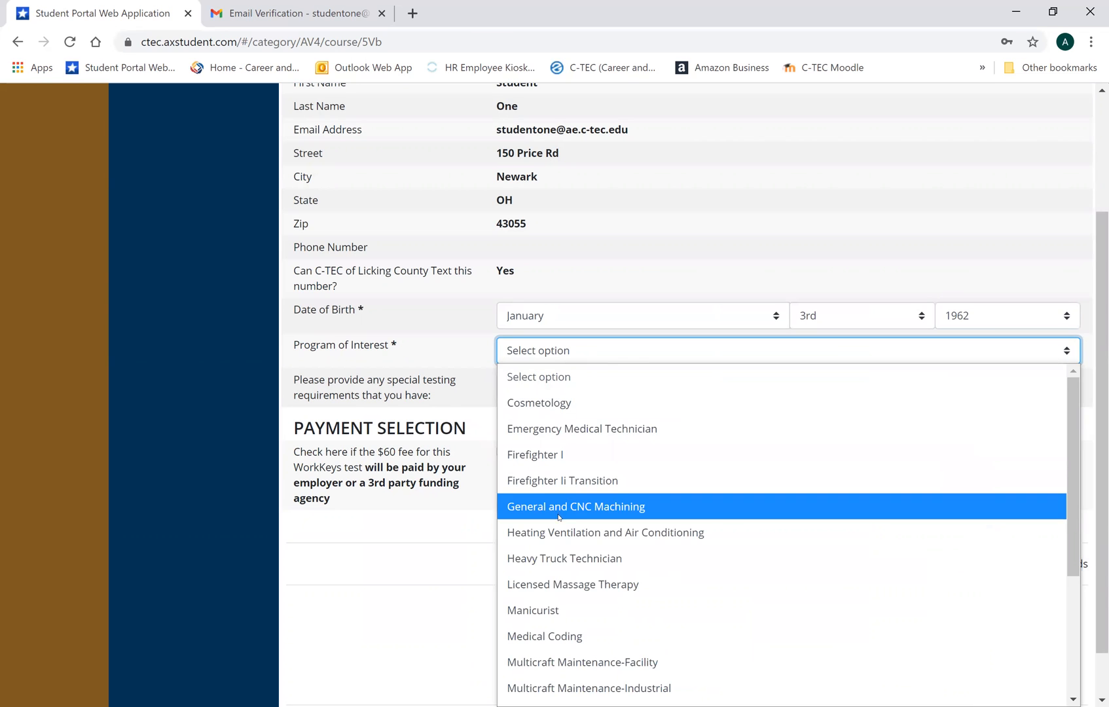
left_click(574, 506)
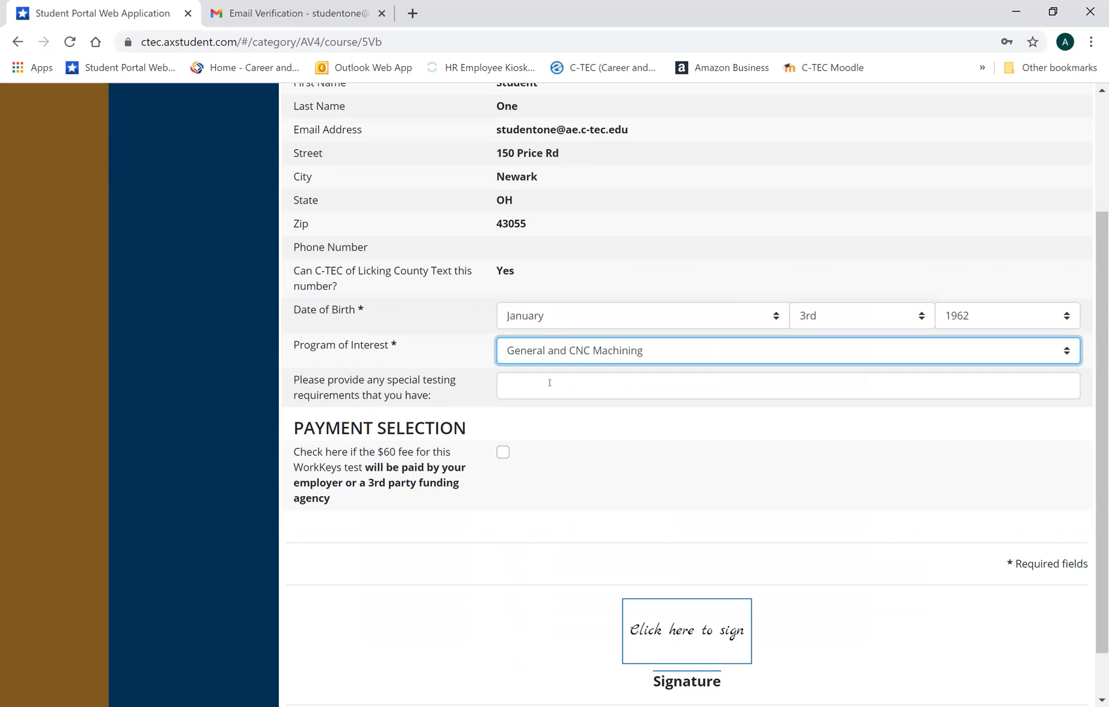
- Enter 'None' for special testing requirements and sign with the saved signature
type("None")
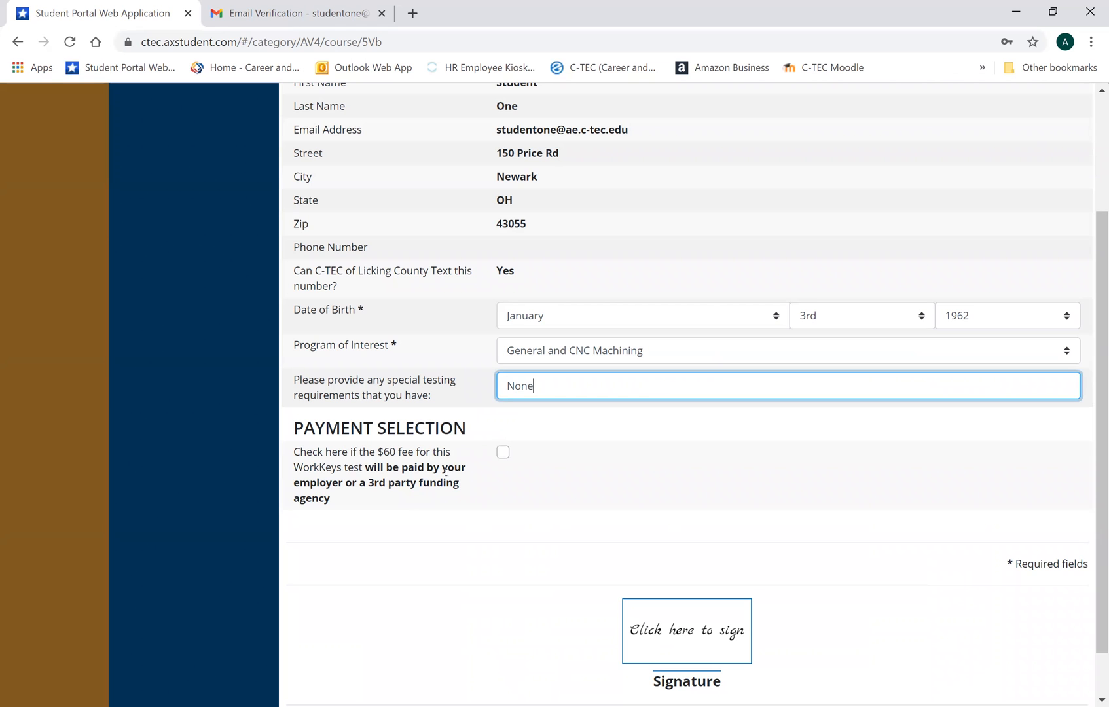
mouse_move(507, 476)
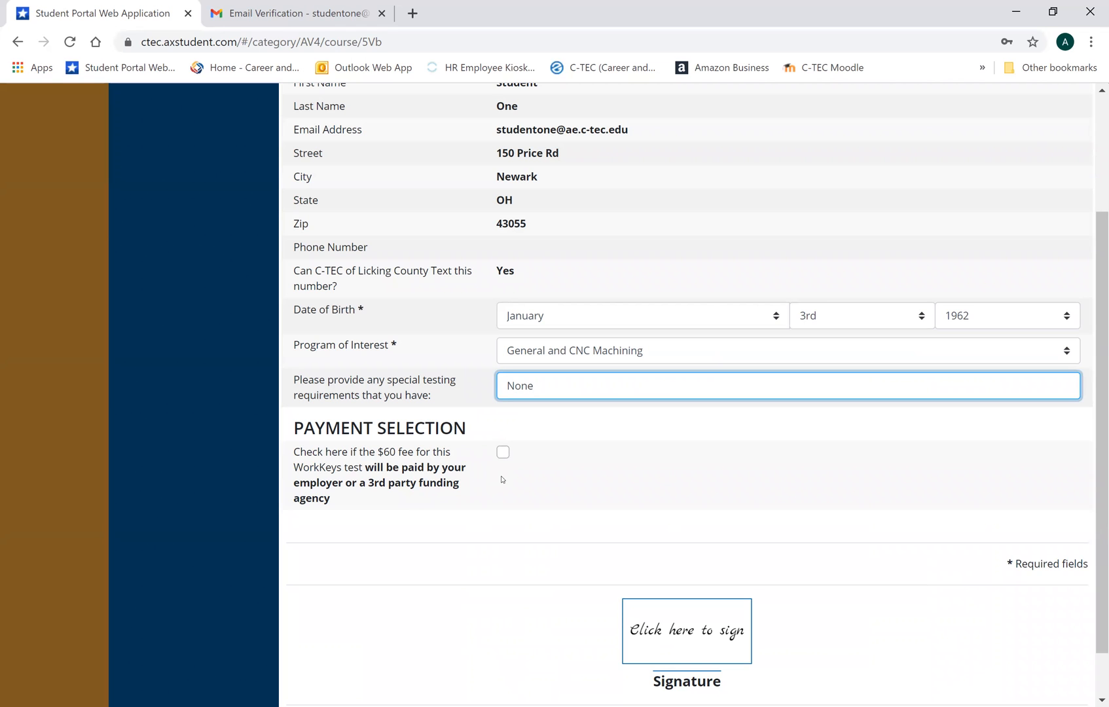
mouse_move(506, 455)
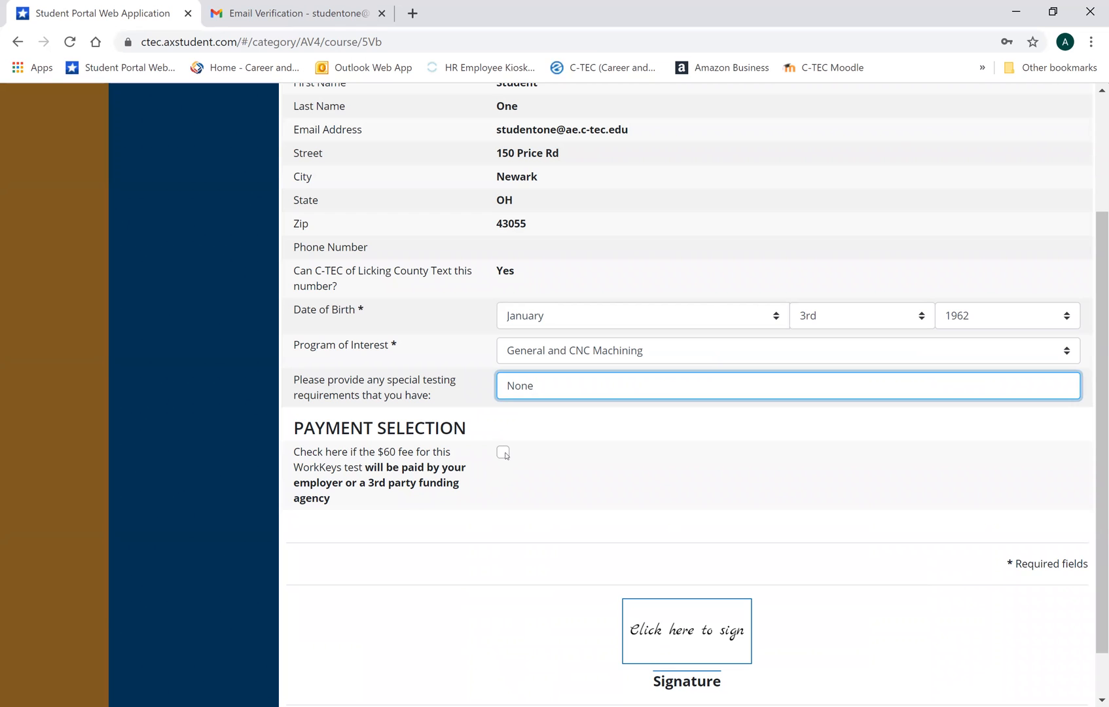
mouse_move(617, 609)
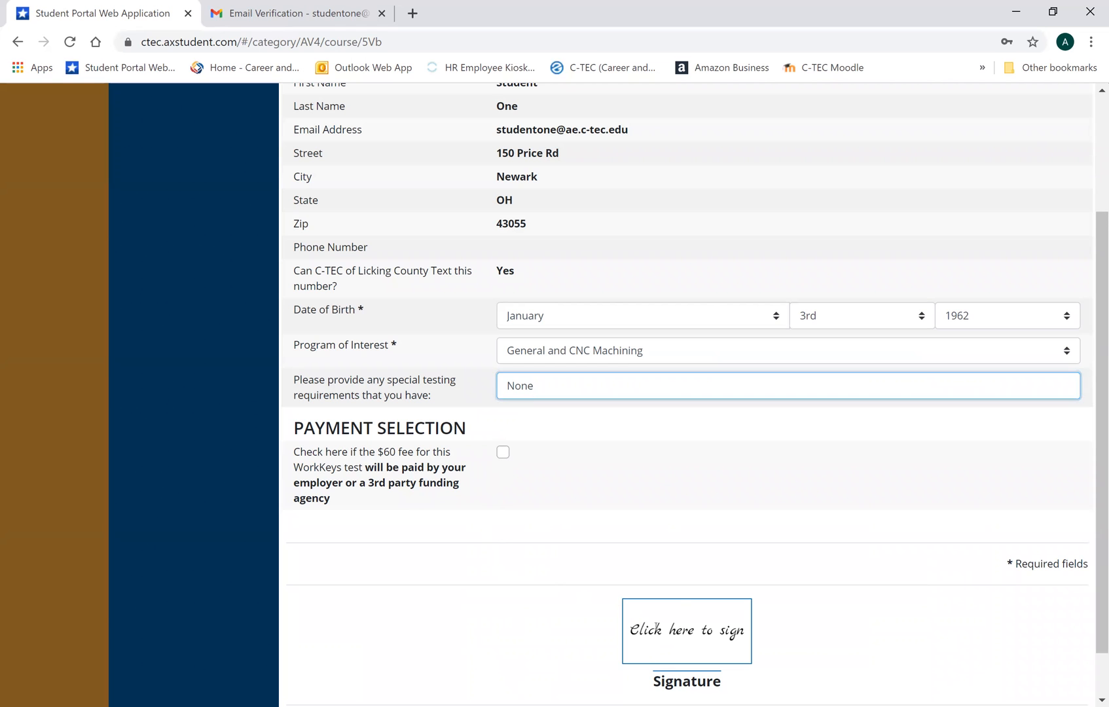
left_click(684, 630)
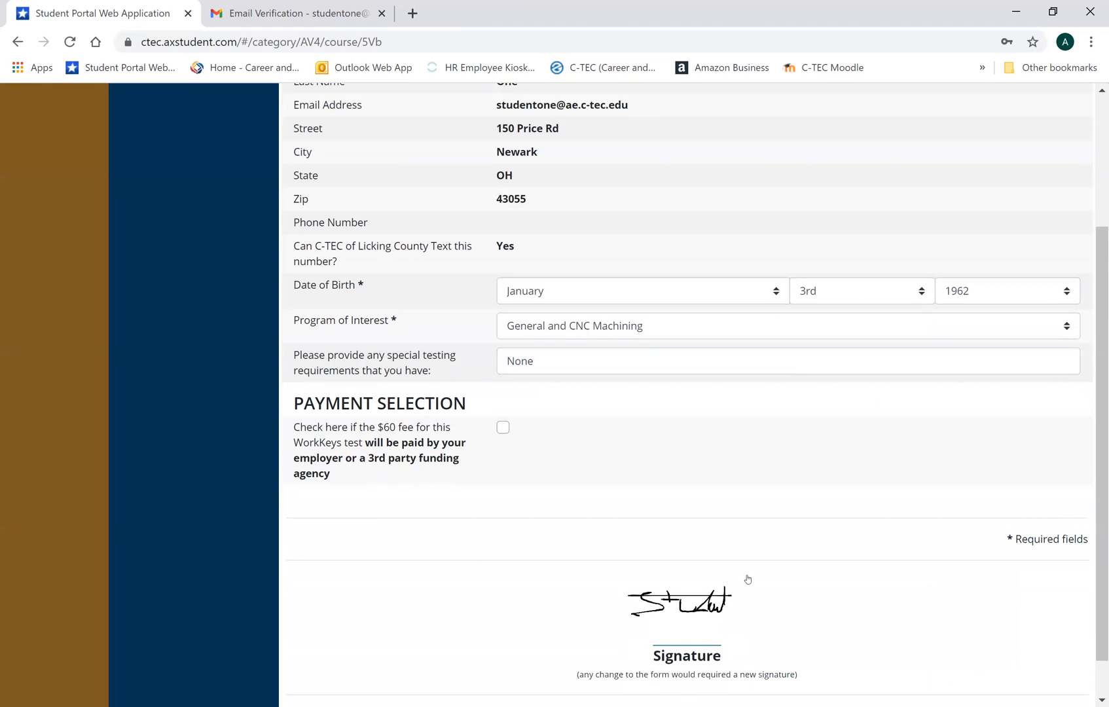
scroll("down", 3)
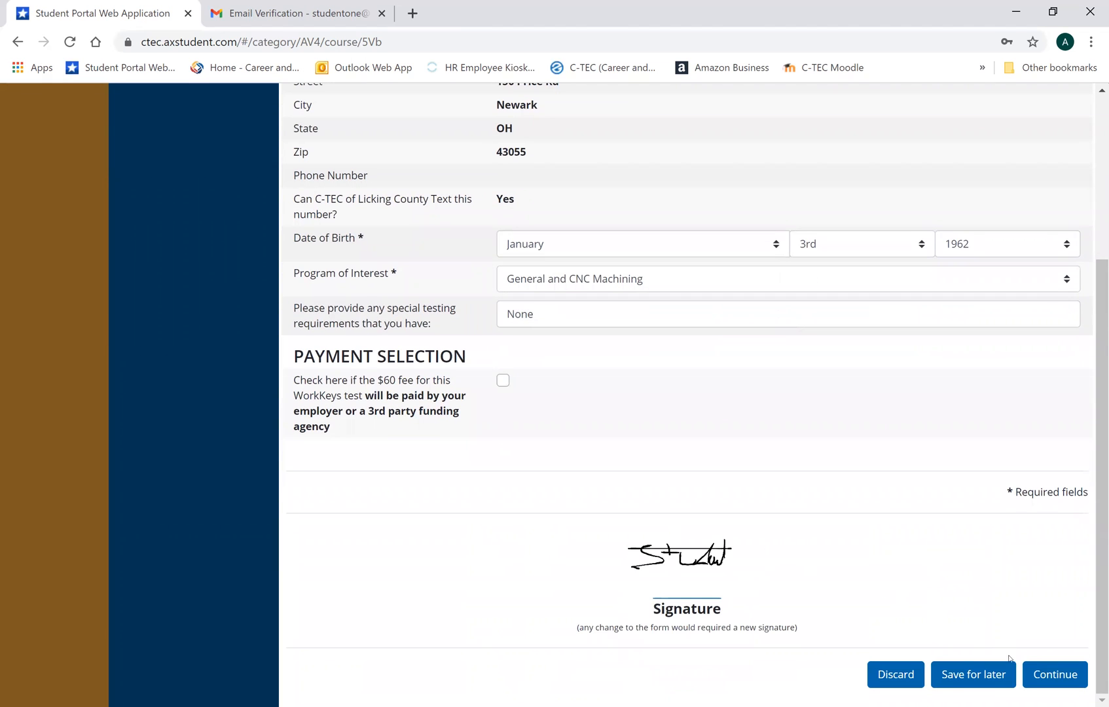
- Continue to the Payment Method page for the $60.00 fee
left_click(1054, 674)
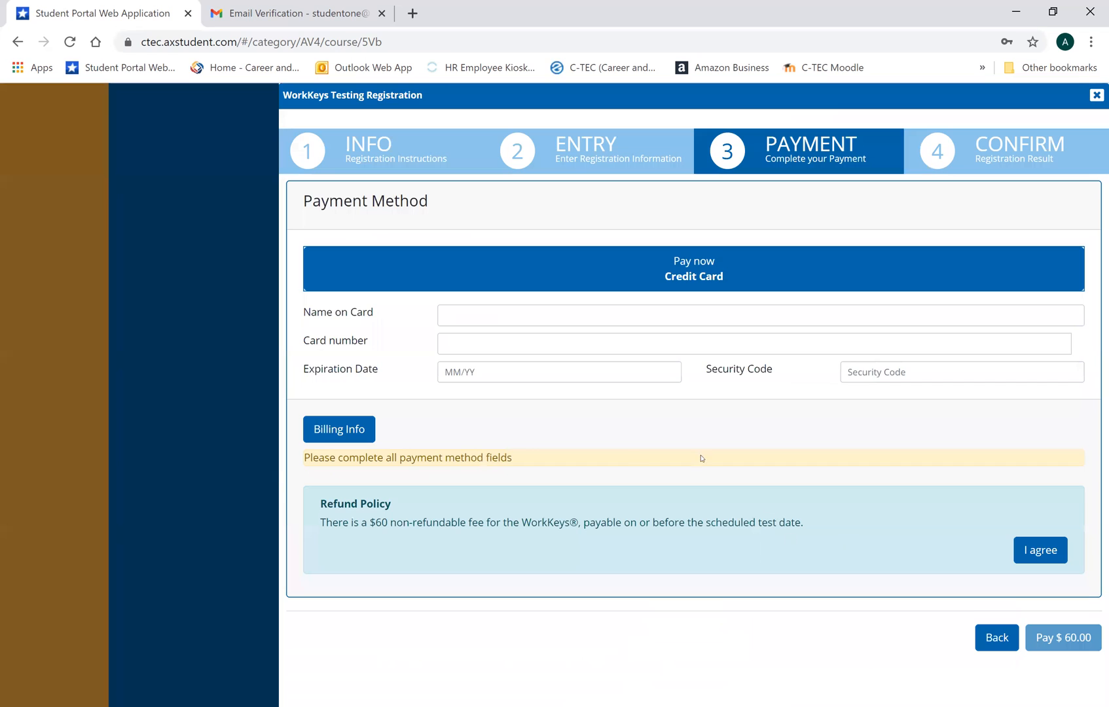
mouse_move(638, 451)
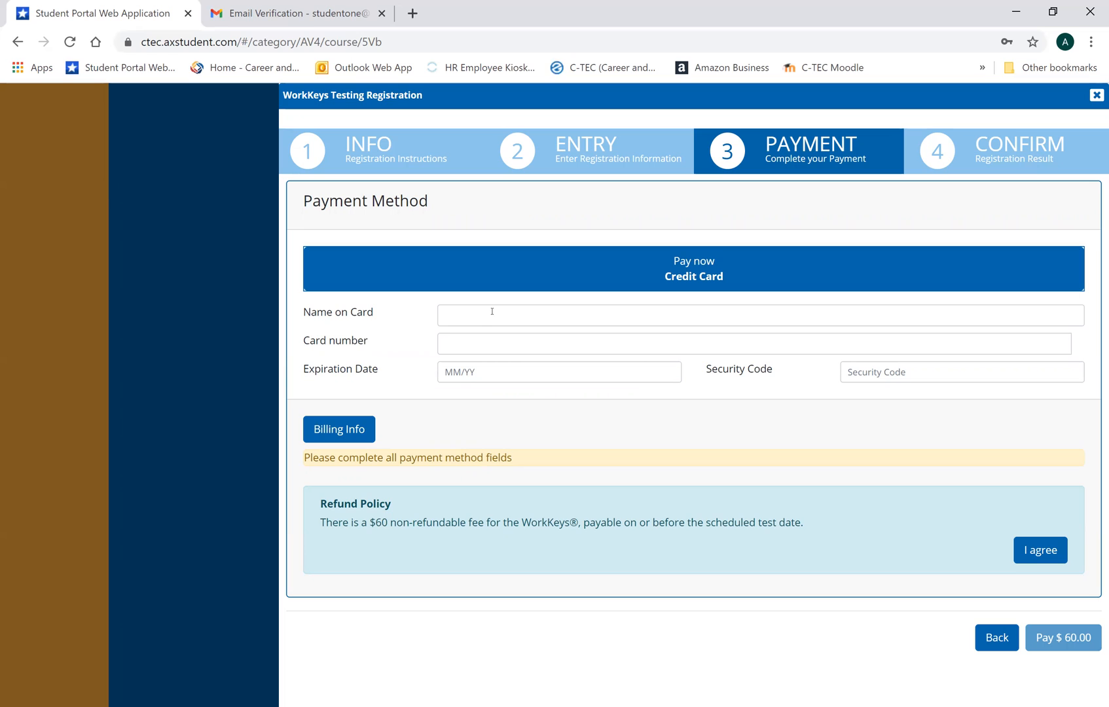
mouse_move(435, 339)
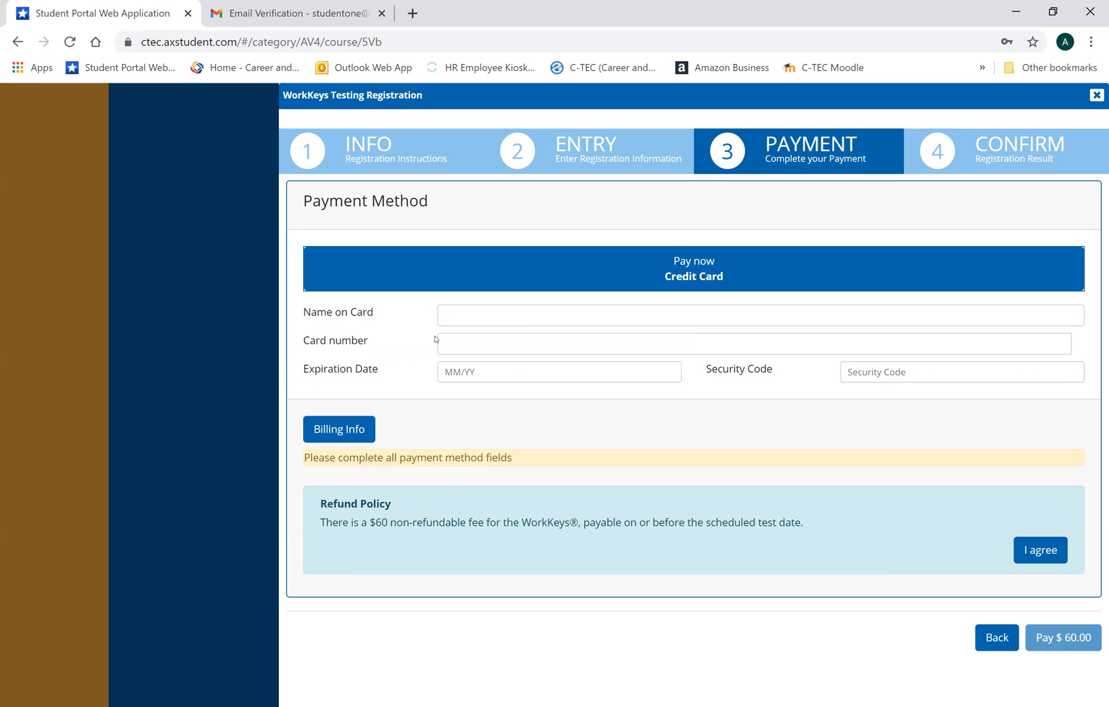
mouse_move(672, 491)
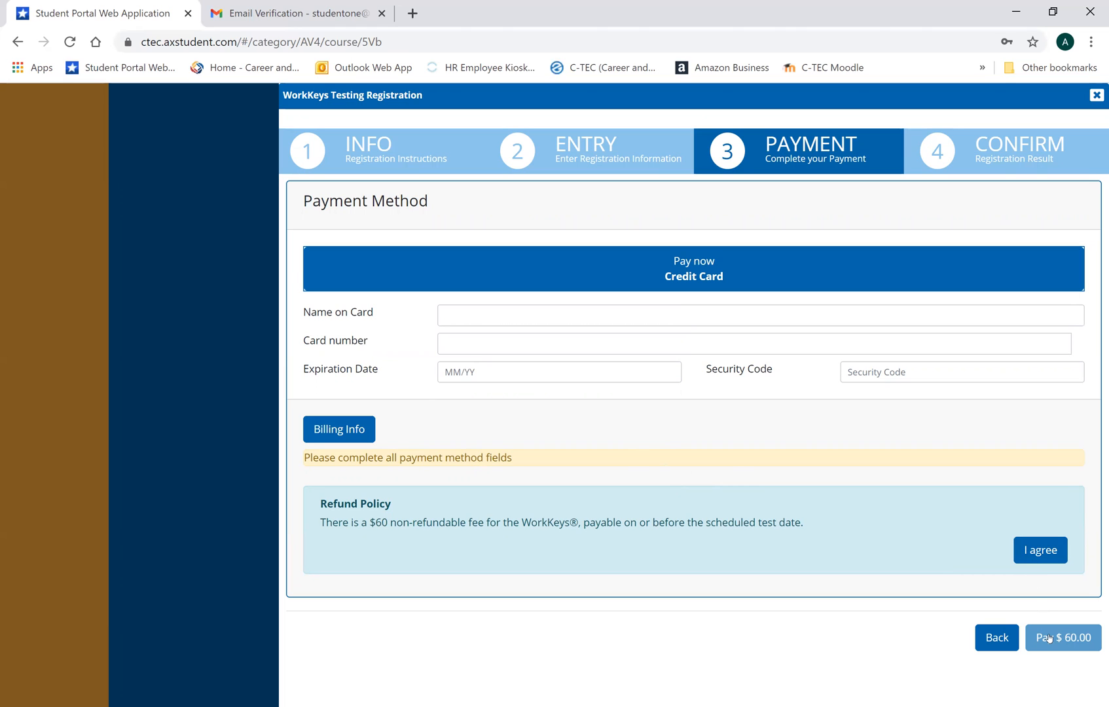
mouse_move(753, 497)
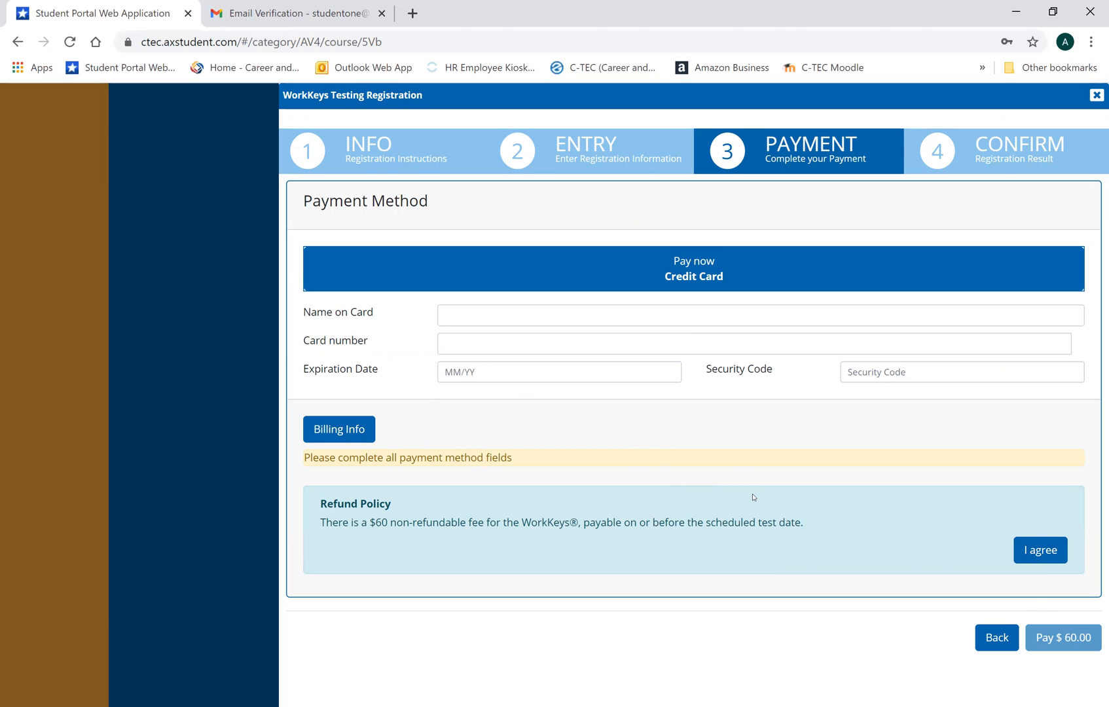